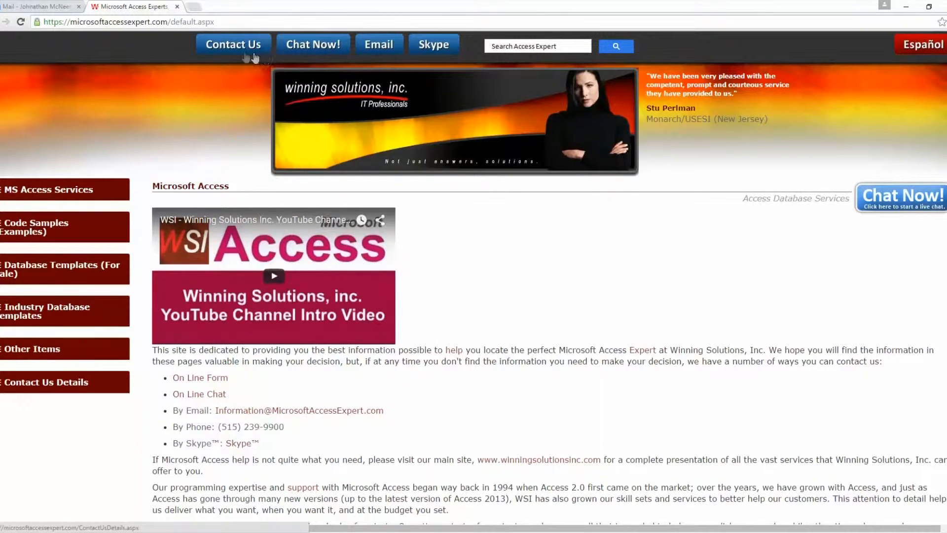
mouse_move(312, 45)
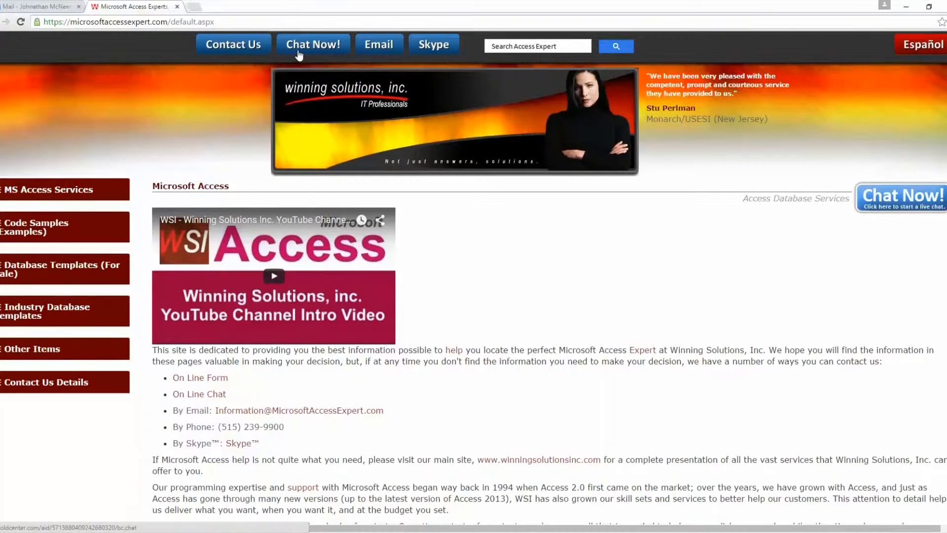
mouse_move(219, 142)
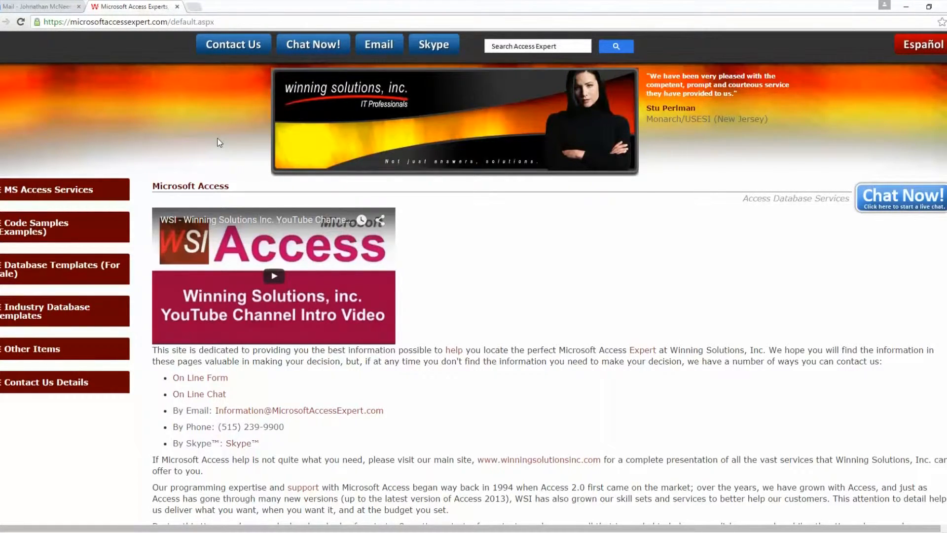
mouse_move(103, 245)
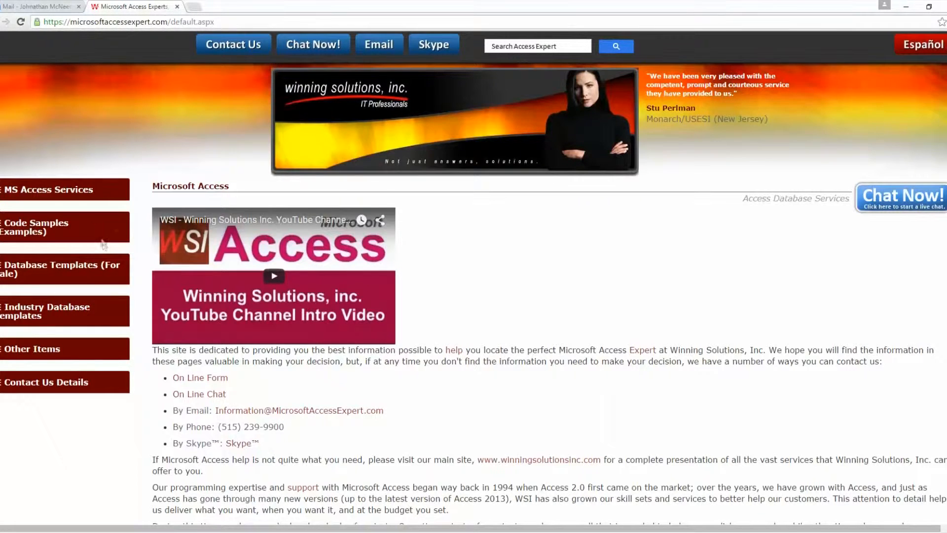
- Go to the Database Templates (For Sale) page from the Winning Solutions sidebar
click(55, 269)
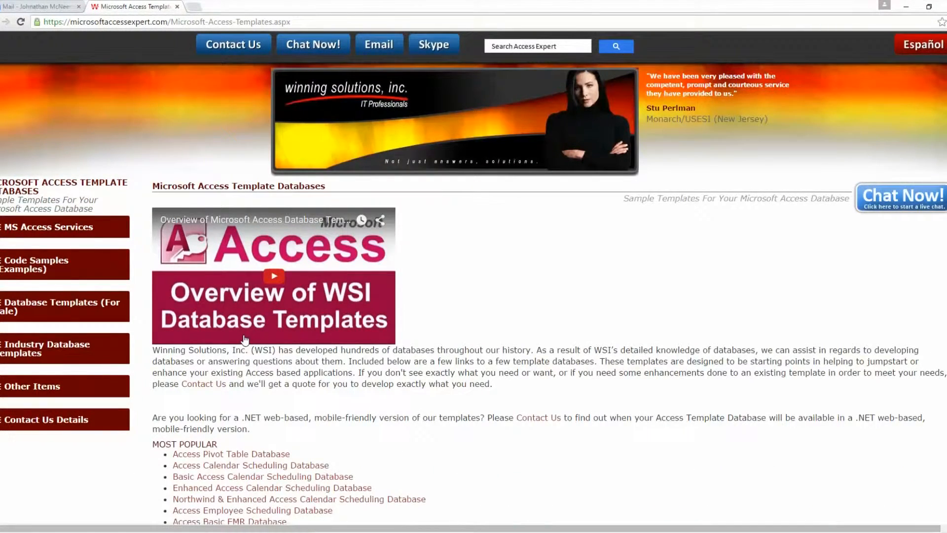
- Scroll down to Database Tools and Misc Templates and open the Access Error Handling Database page
scroll(down, 3)
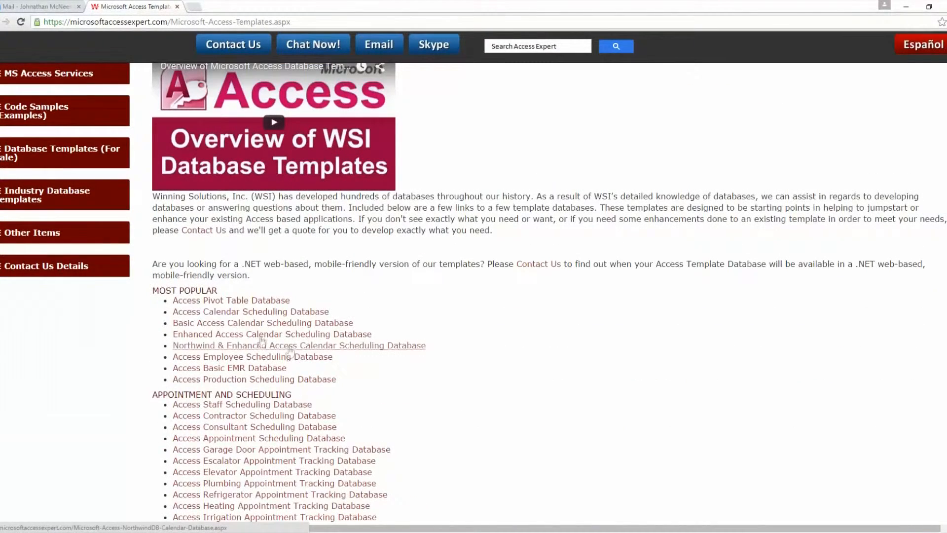
scroll(down, 3)
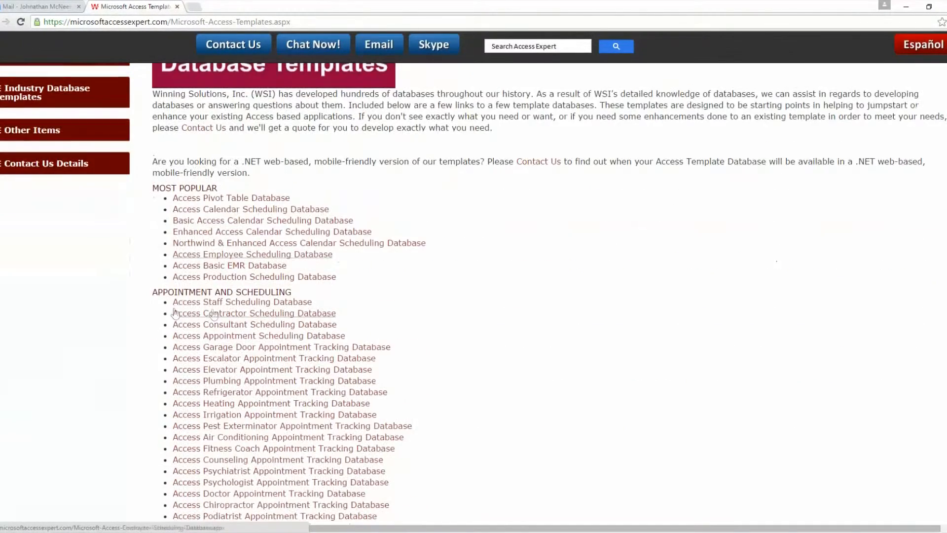
scroll(down, 3)
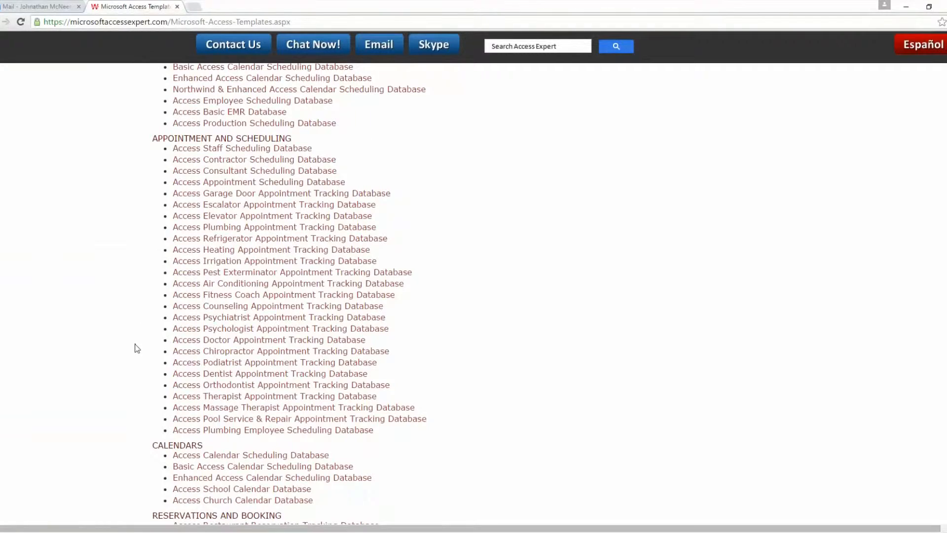
scroll(down, 3)
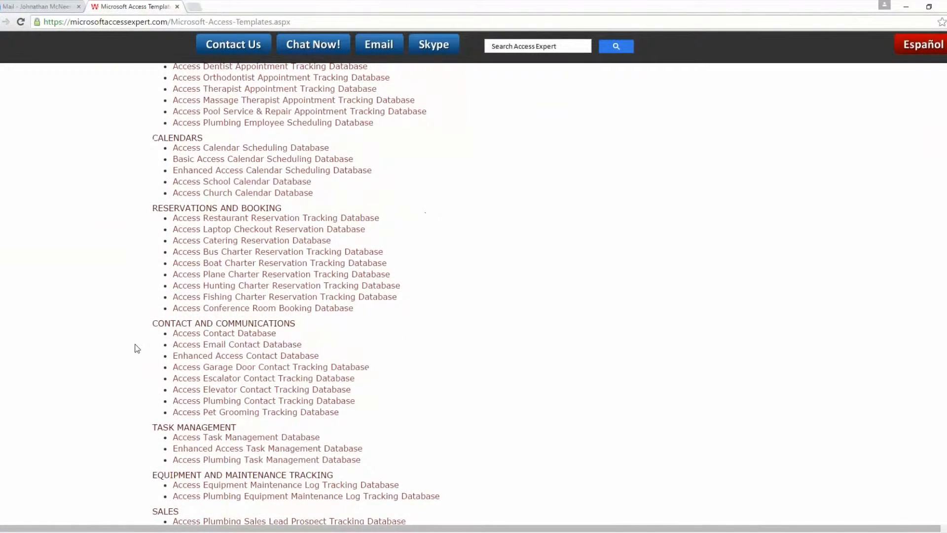
scroll(down, 3)
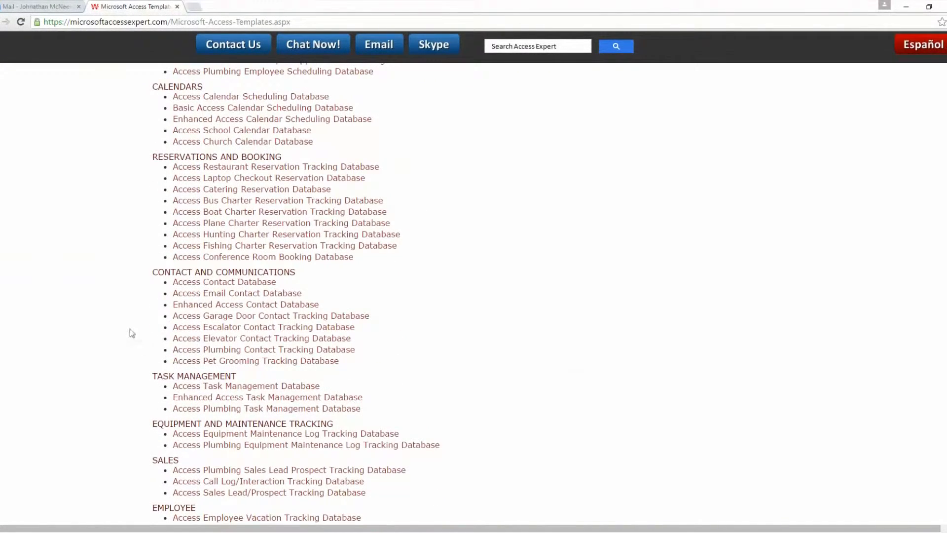
scroll(down, 3)
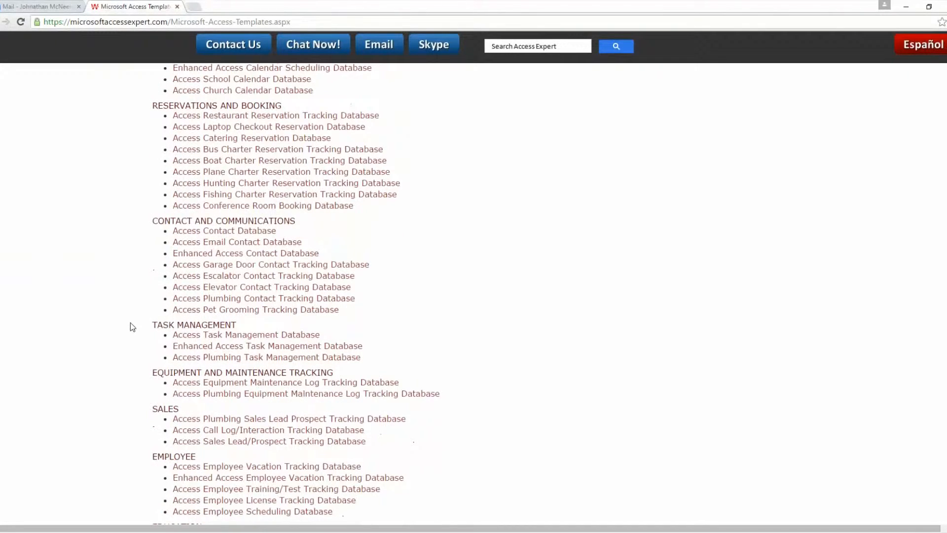
scroll(down, 3)
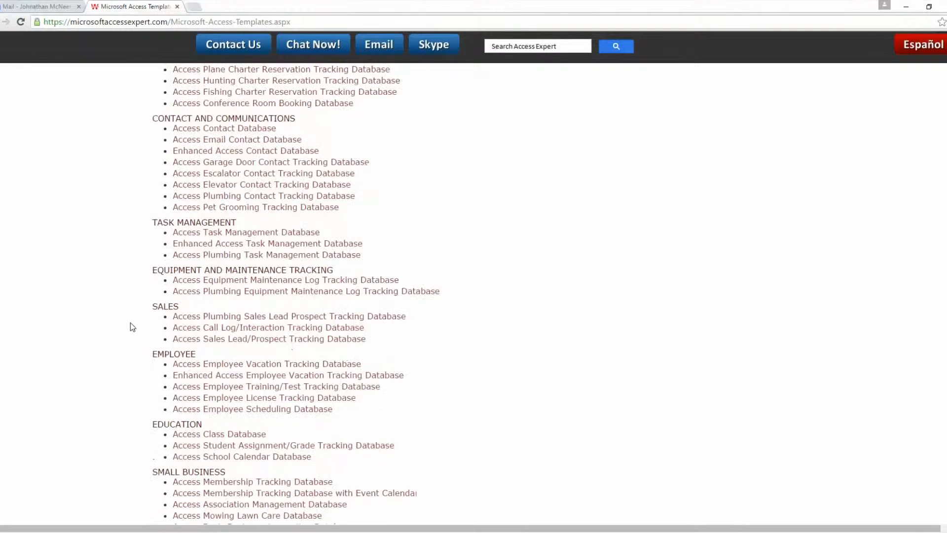
scroll(down, 3)
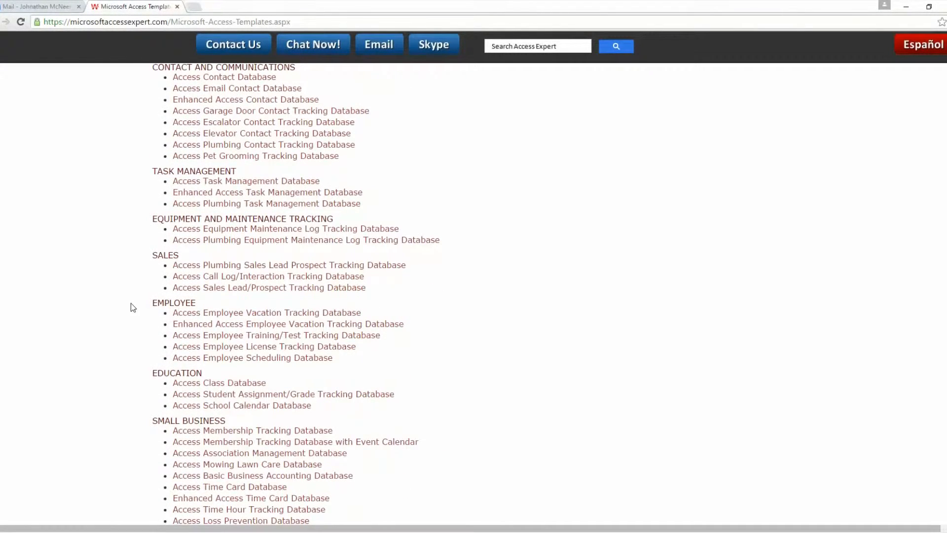
mouse_move(119, 298)
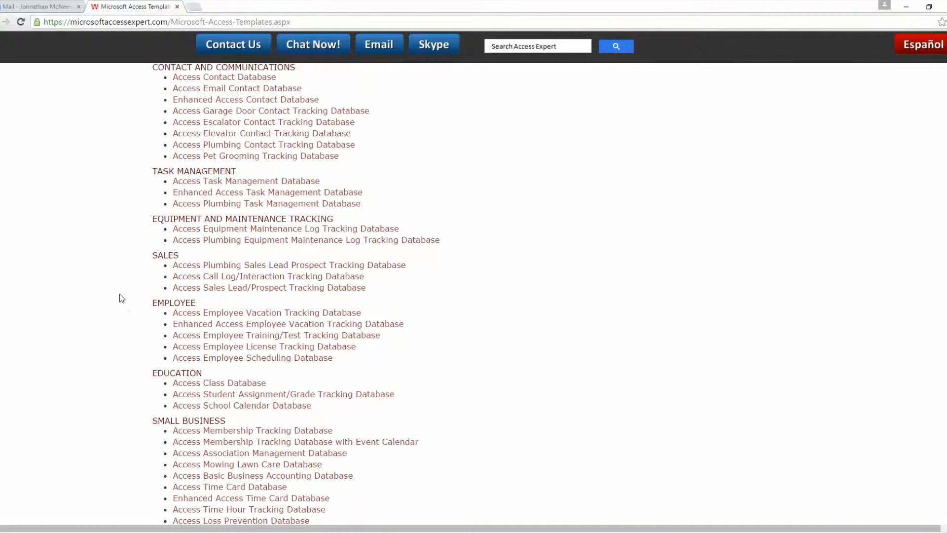
mouse_move(135, 314)
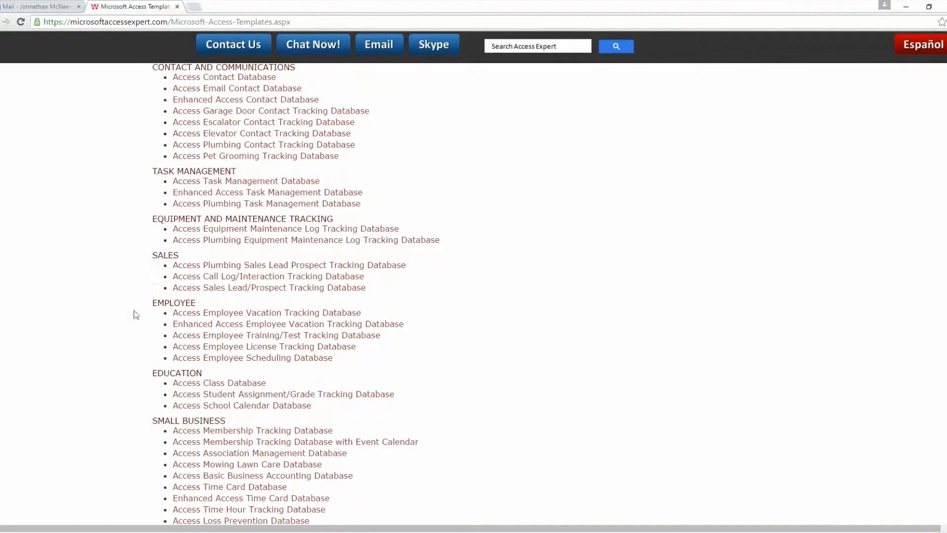
scroll(down, 3)
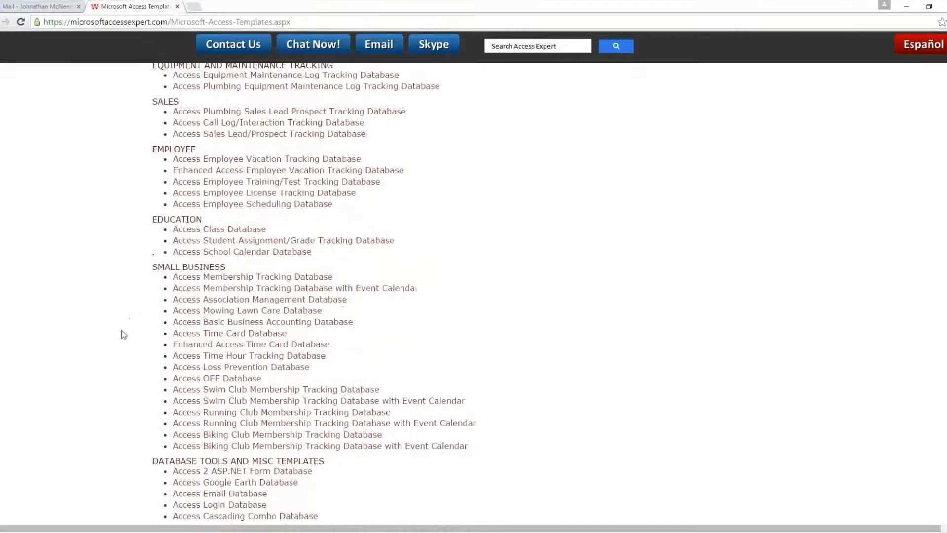
mouse_move(167, 300)
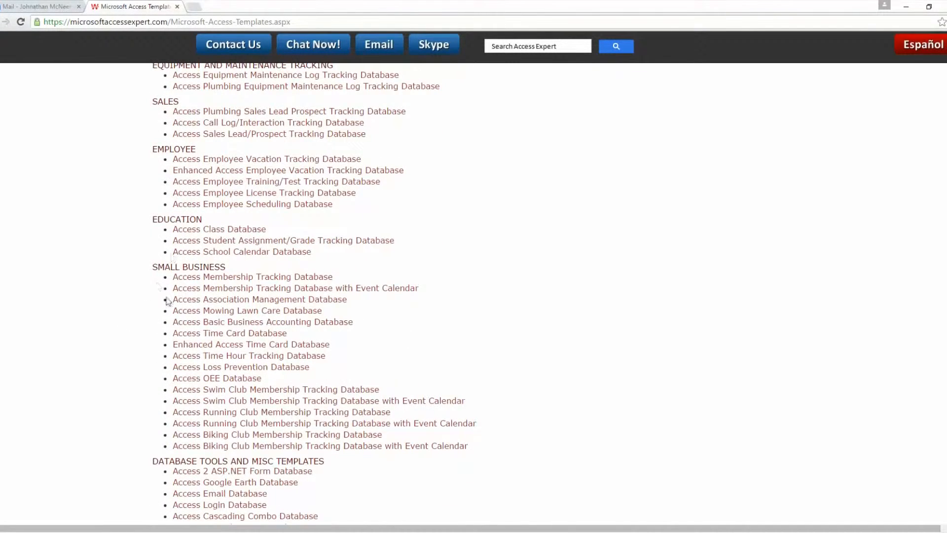
scroll(down, 3)
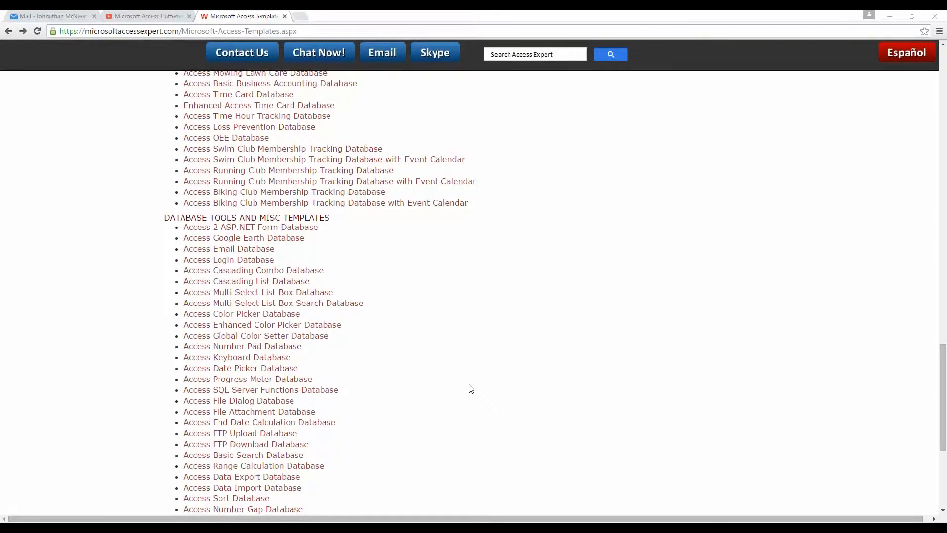
mouse_move(467, 388)
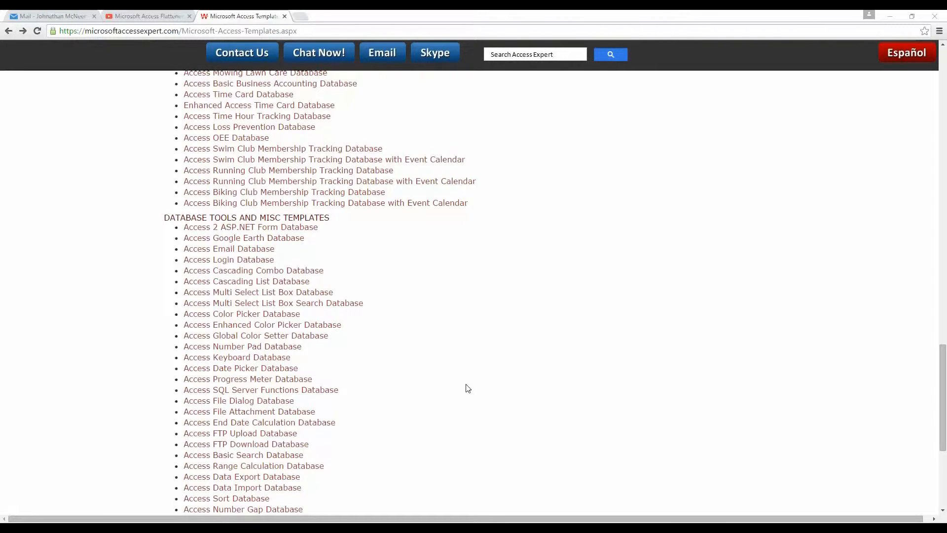
mouse_move(441, 396)
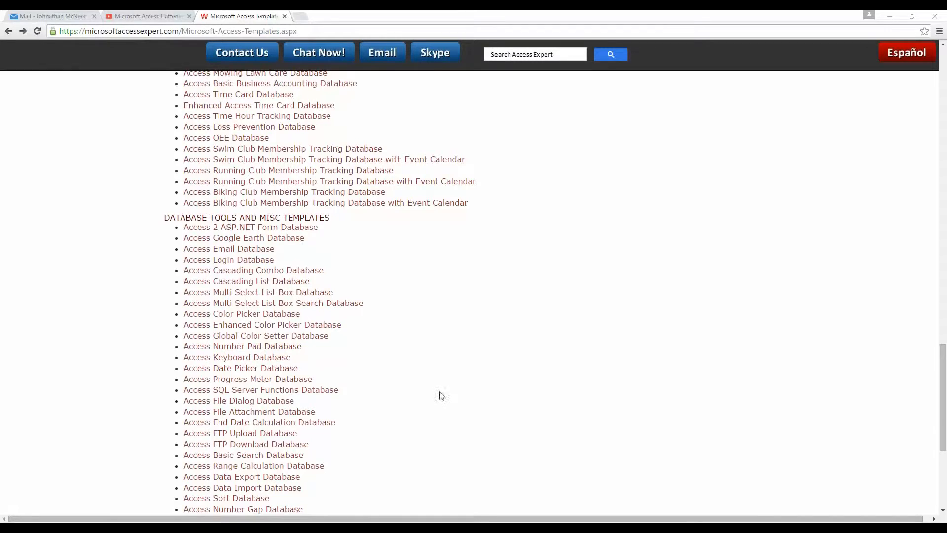
scroll(down, 3)
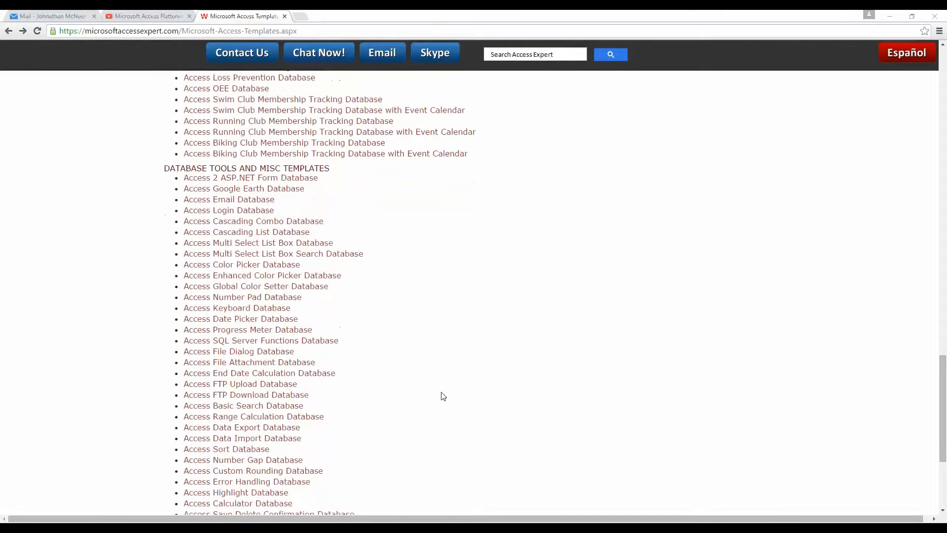
click(246, 481)
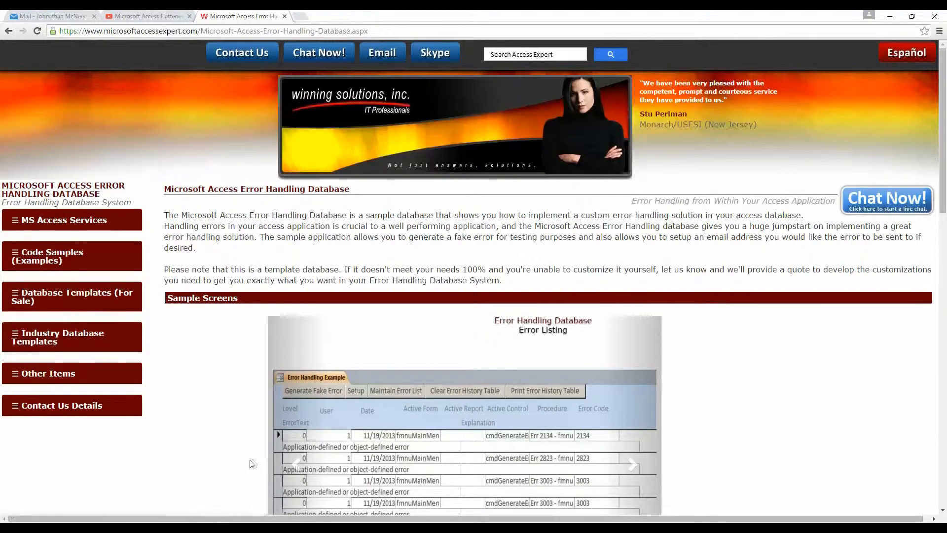
mouse_move(222, 398)
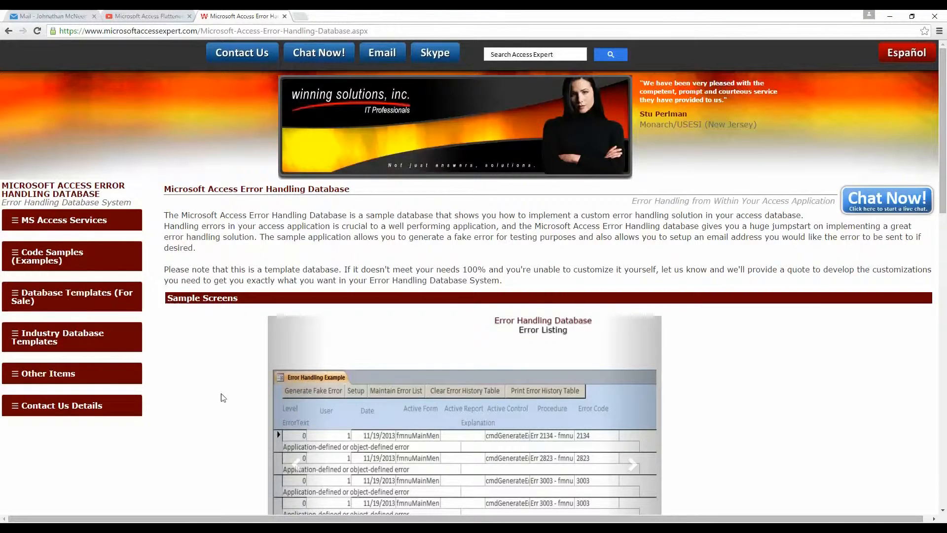
mouse_move(195, 384)
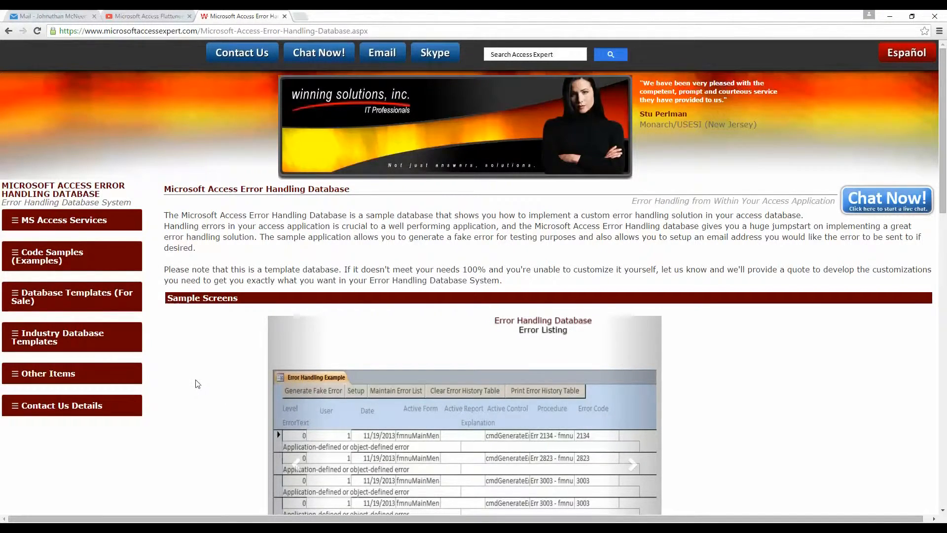
- Browse the sample screens carousel of the Error Handling Database page
scroll(down, 3)
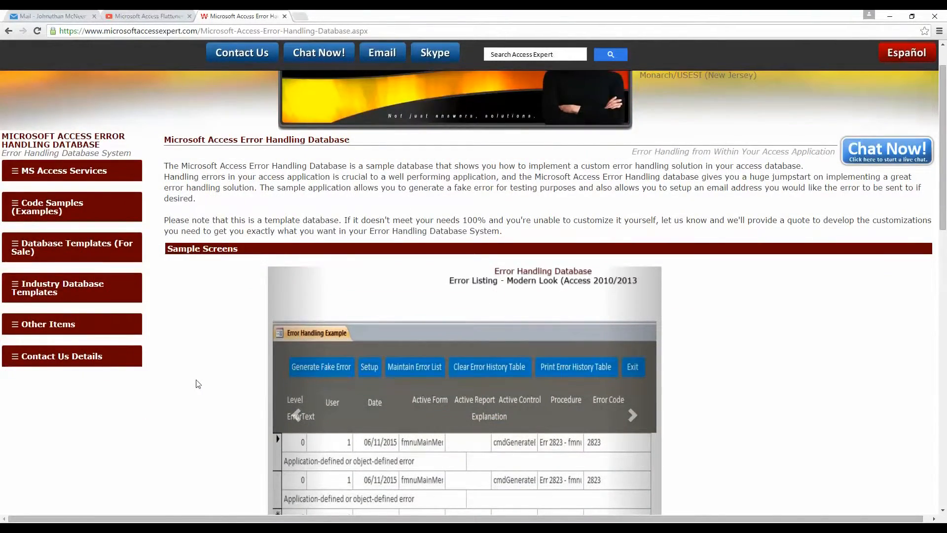
scroll(down, 3)
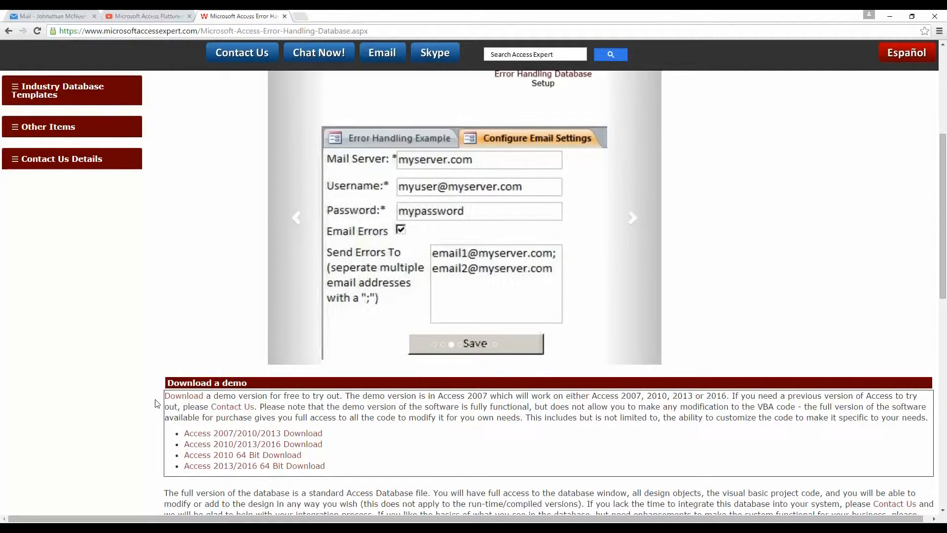
click(632, 217)
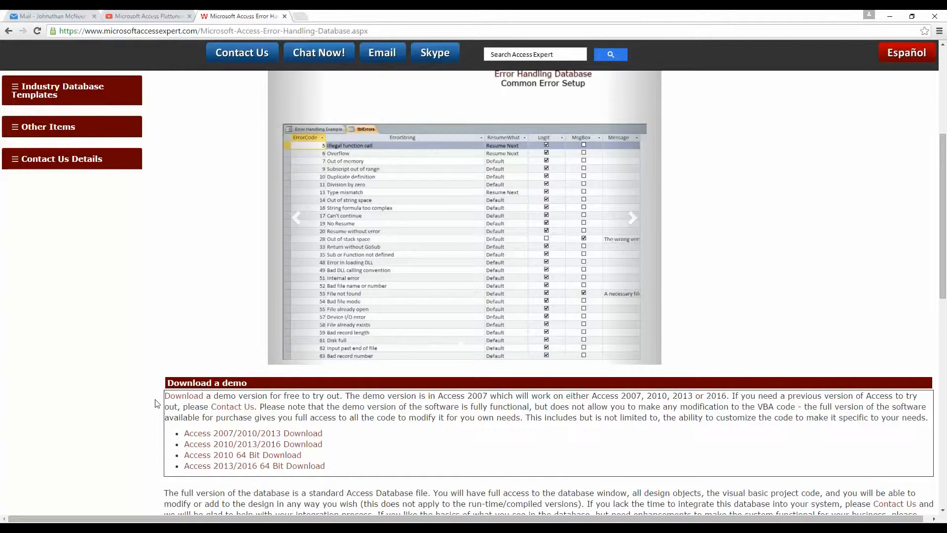
click(633, 218)
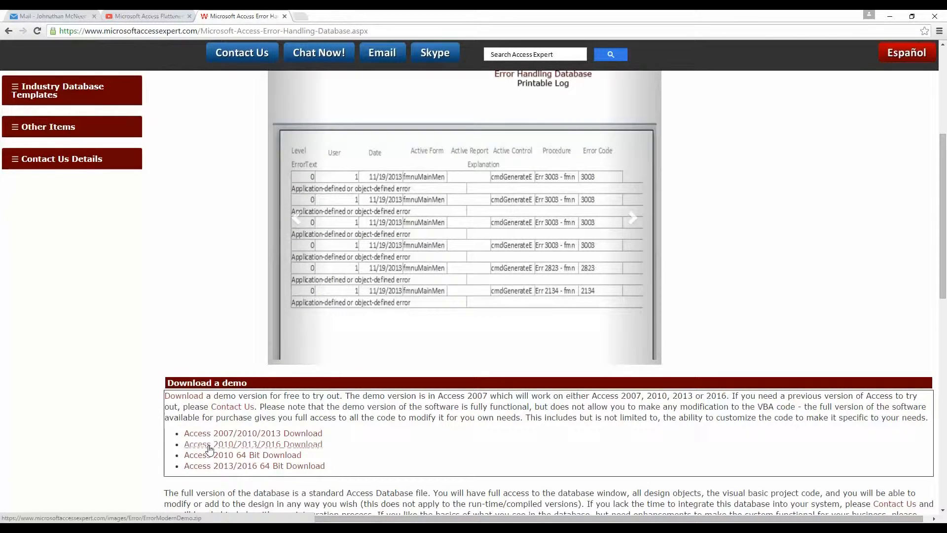
- Download the Access 2010/2013/2016 demo zip and open it from the downloads bar
click(252, 444)
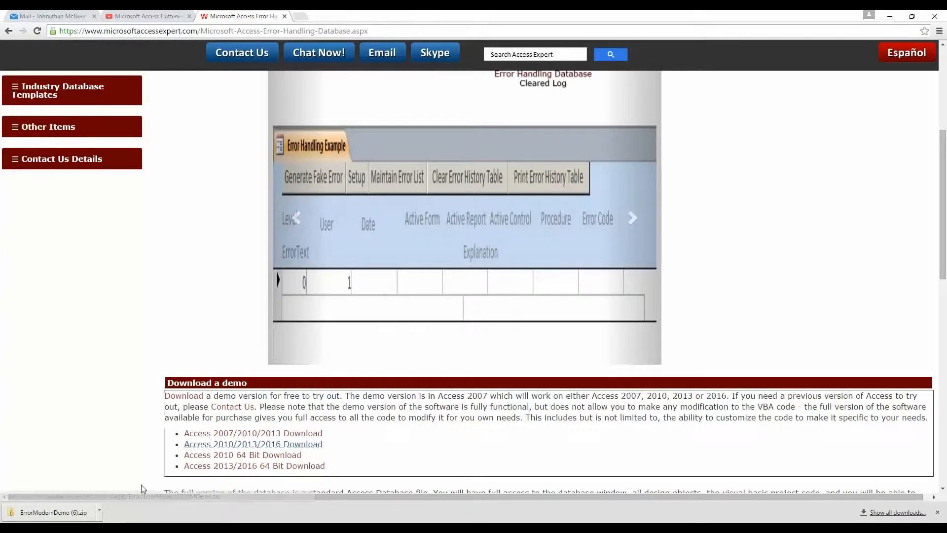
click(52, 512)
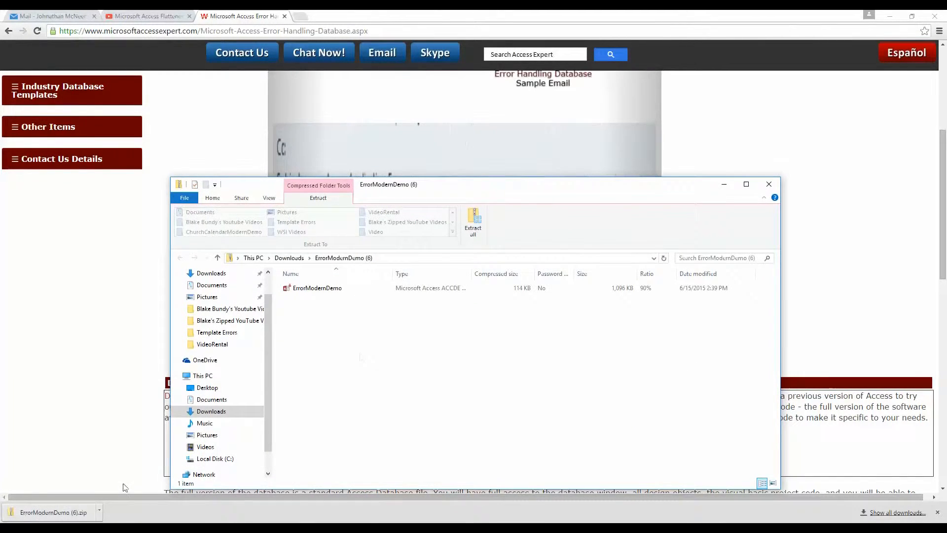
- Extract the ErrorModernDemo zip to Downloads and launch the extracted ErrorModernDemo database
click(473, 224)
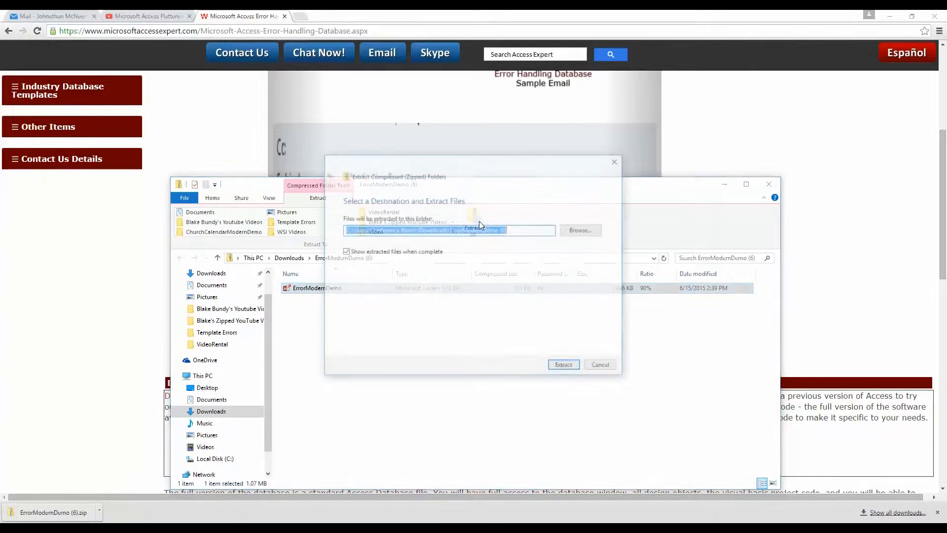
click(563, 364)
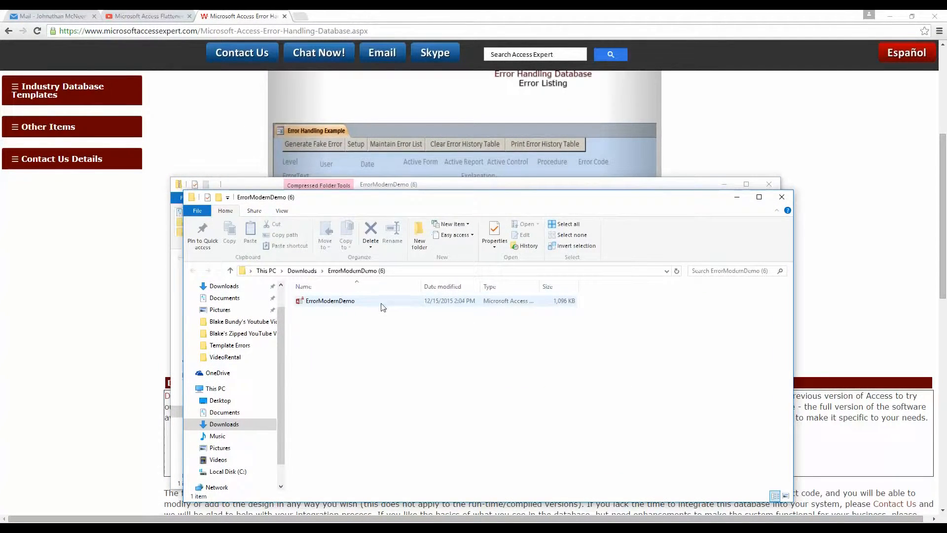
click(330, 300)
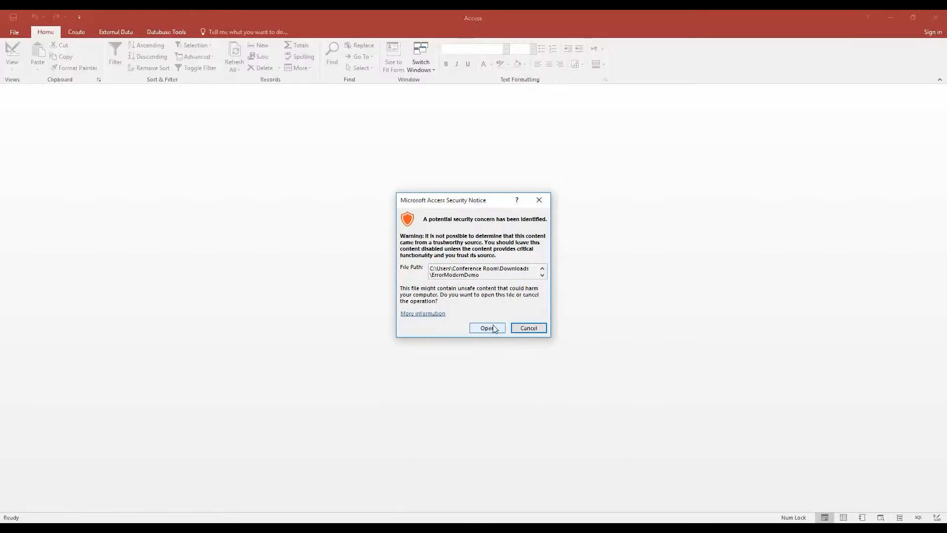
- Accept the Access security notice and close the demo information popup to reach the error history form
click(486, 327)
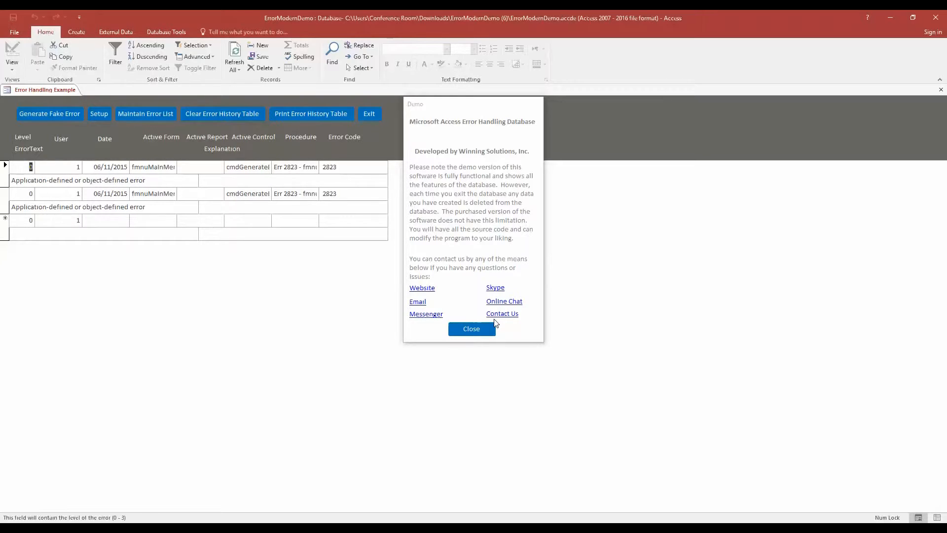
click(472, 329)
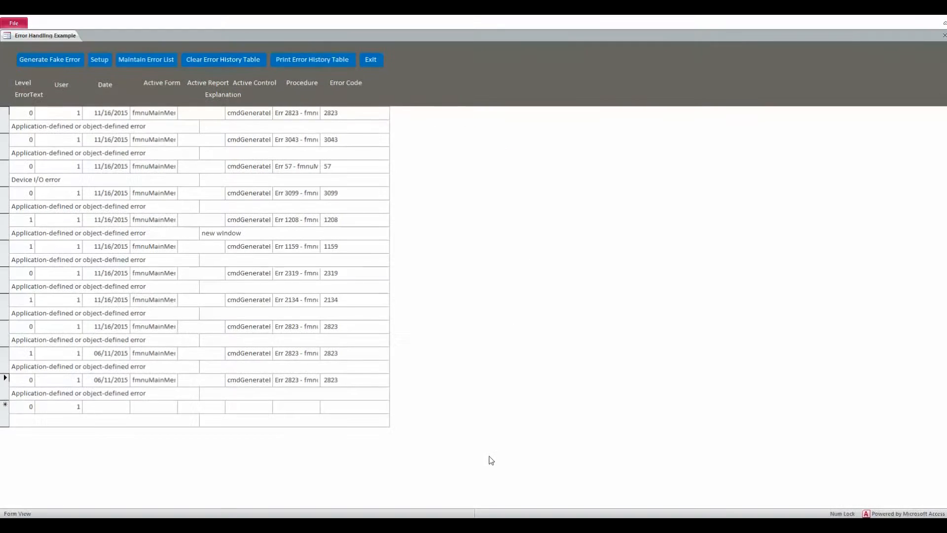
mouse_move(464, 388)
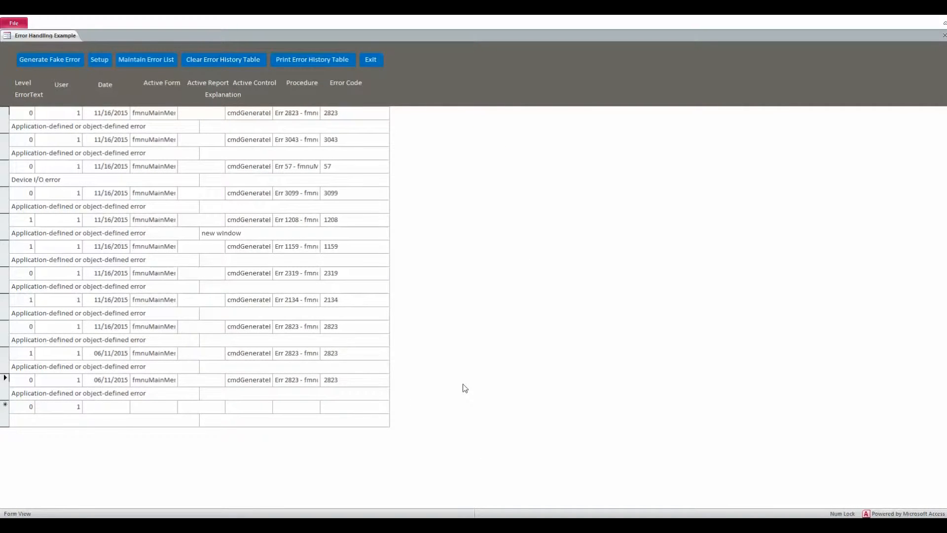
mouse_move(128, 142)
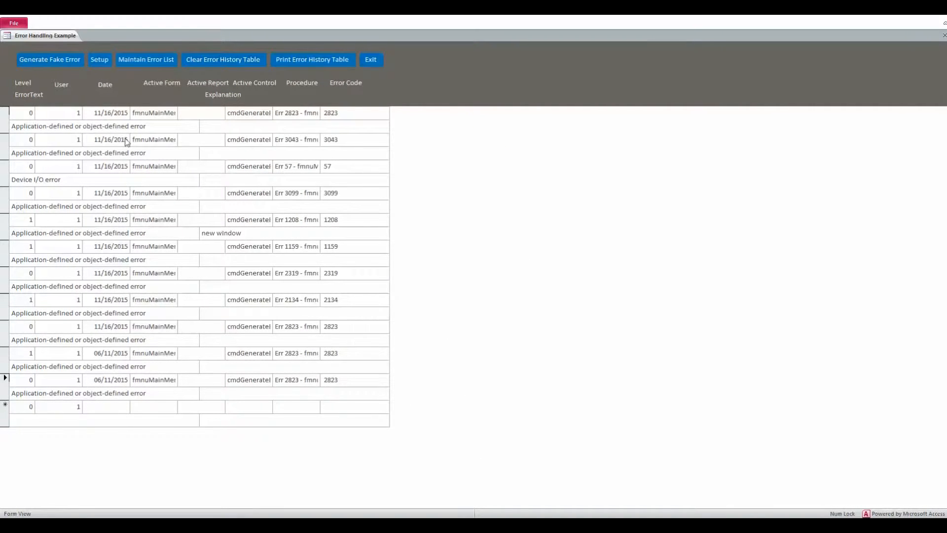
mouse_move(49, 59)
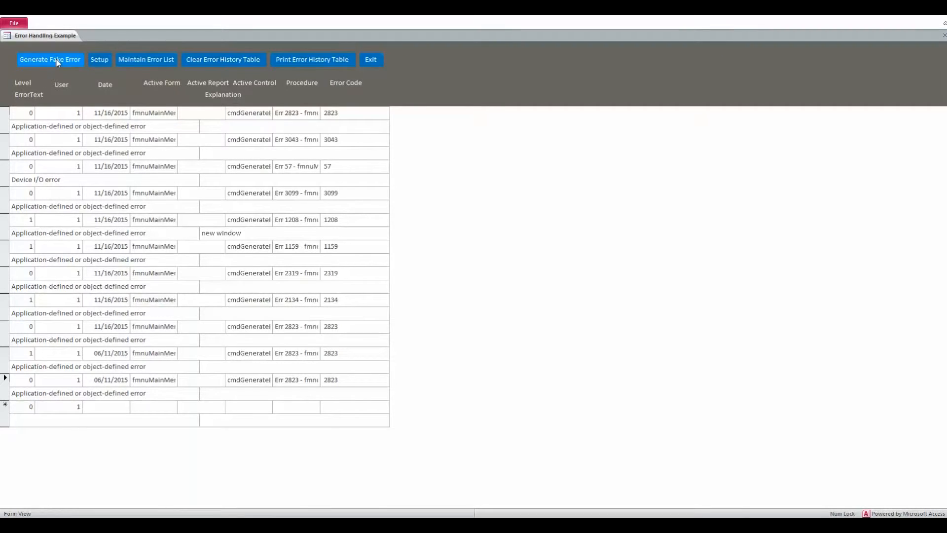
mouse_move(43, 193)
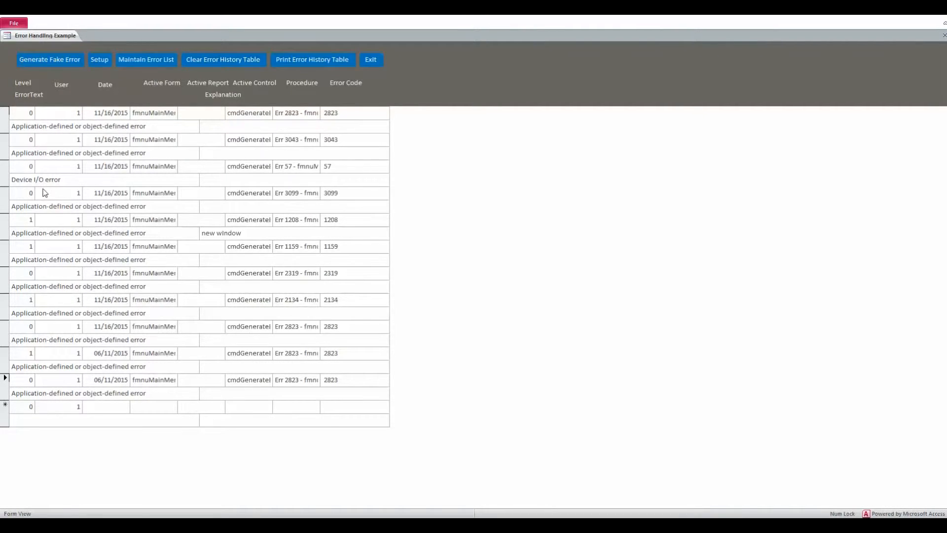
mouse_move(117, 176)
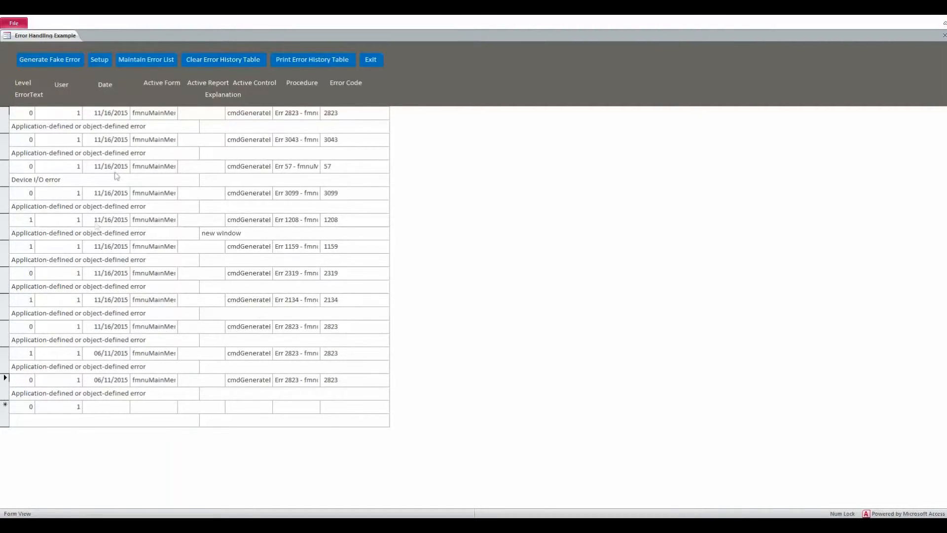
mouse_move(87, 193)
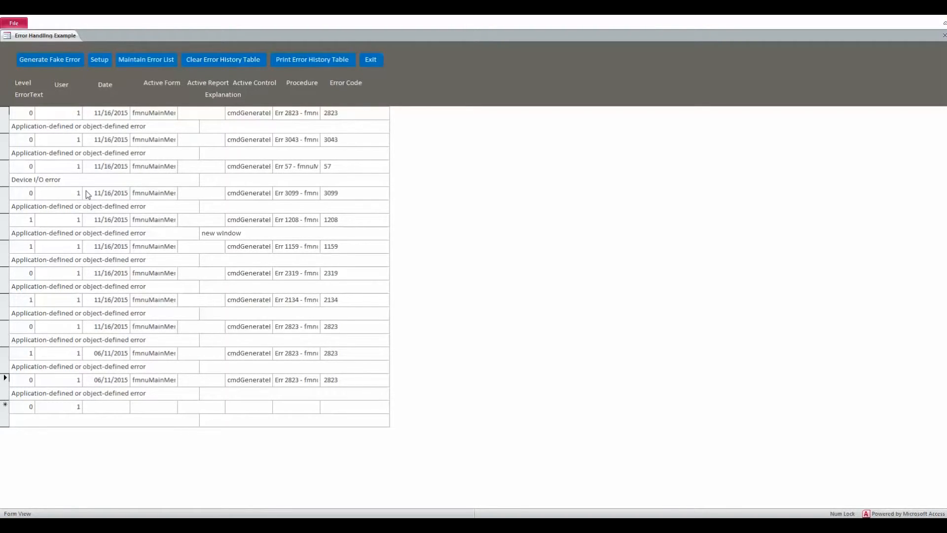
mouse_move(99, 236)
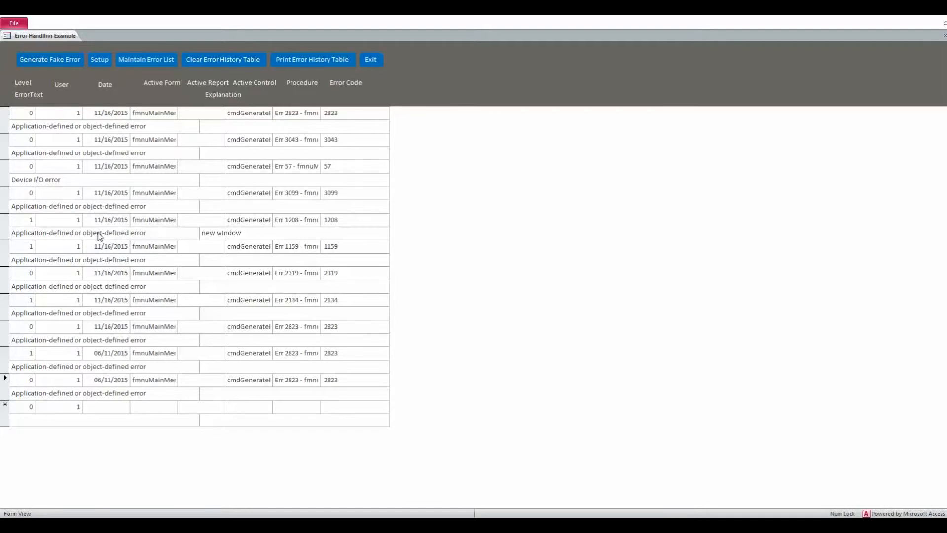
mouse_move(149, 174)
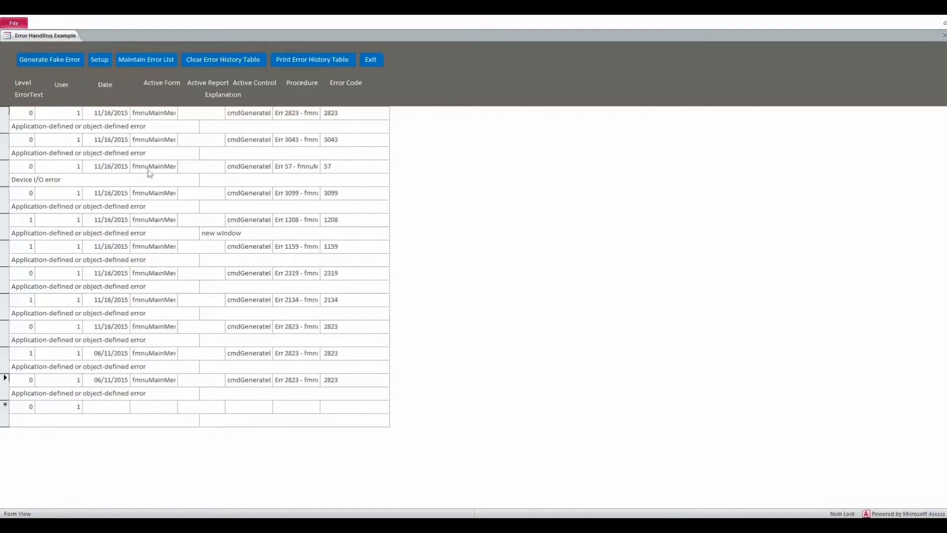
mouse_move(343, 118)
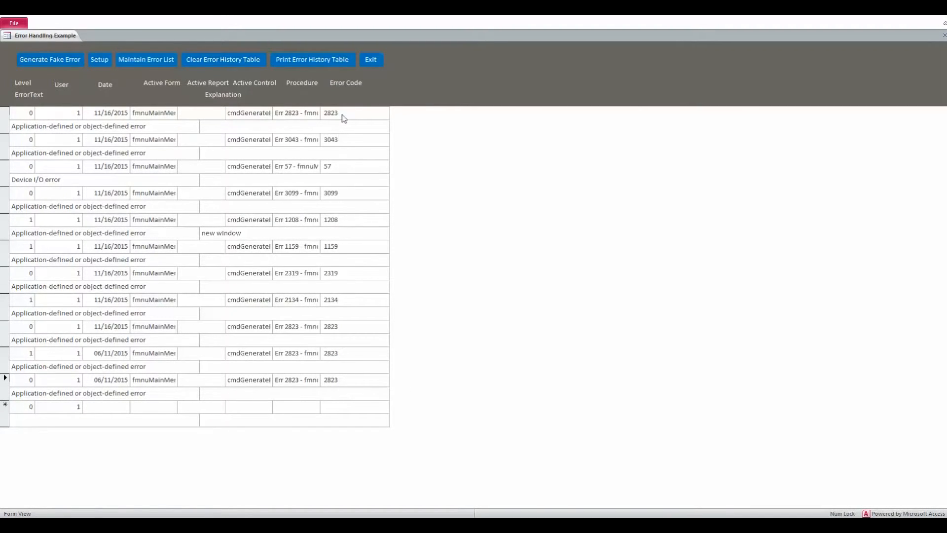
mouse_move(353, 121)
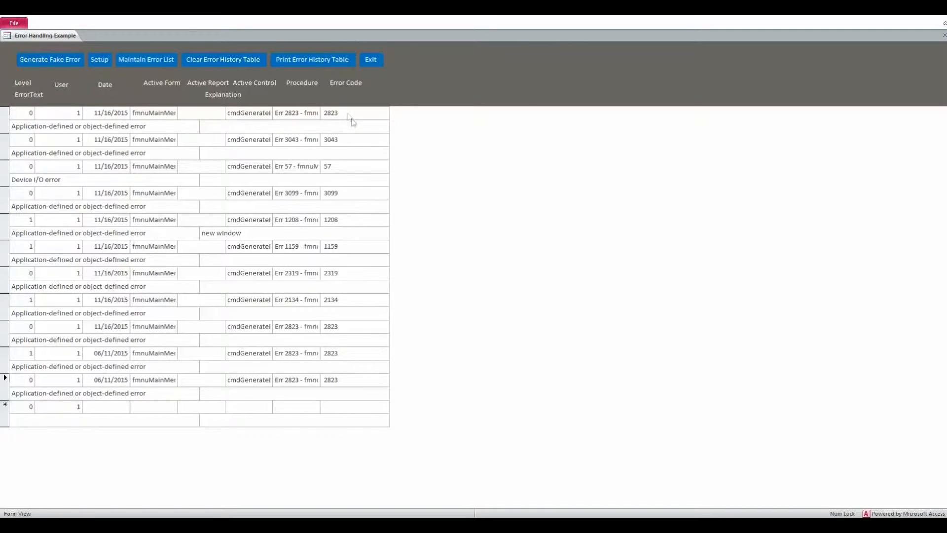
mouse_move(349, 141)
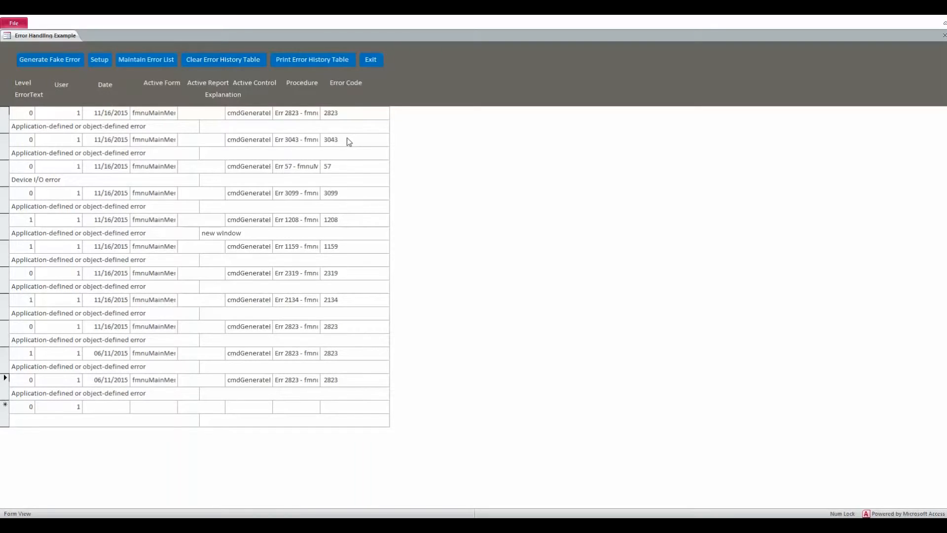
mouse_move(349, 158)
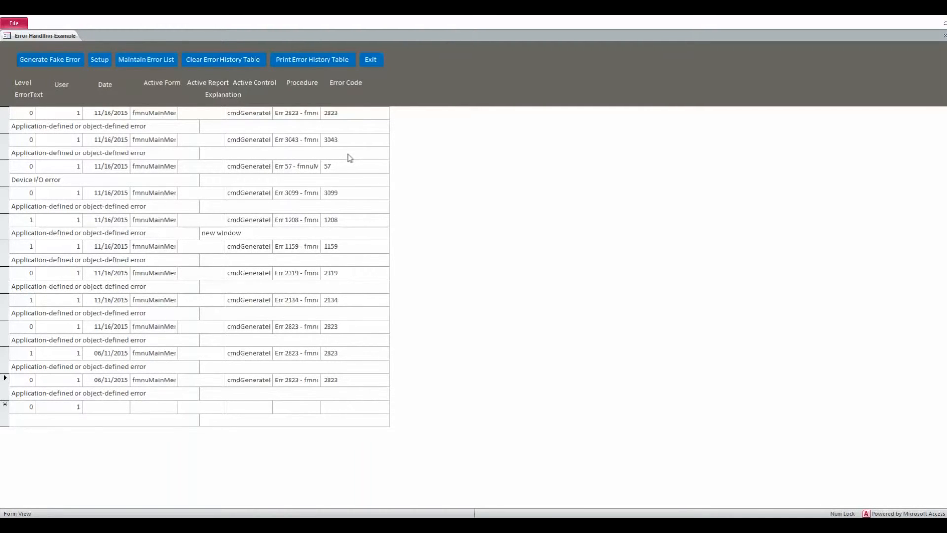
mouse_move(307, 203)
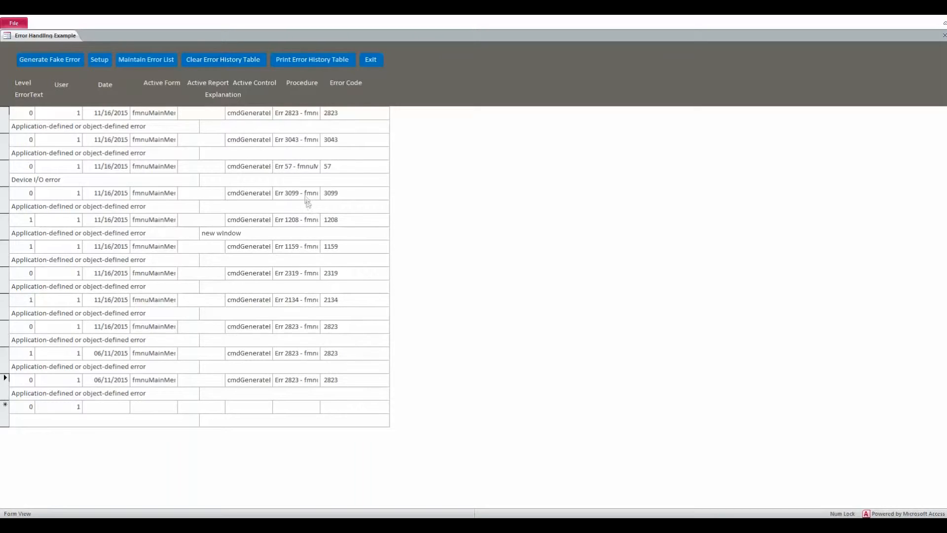
mouse_move(183, 151)
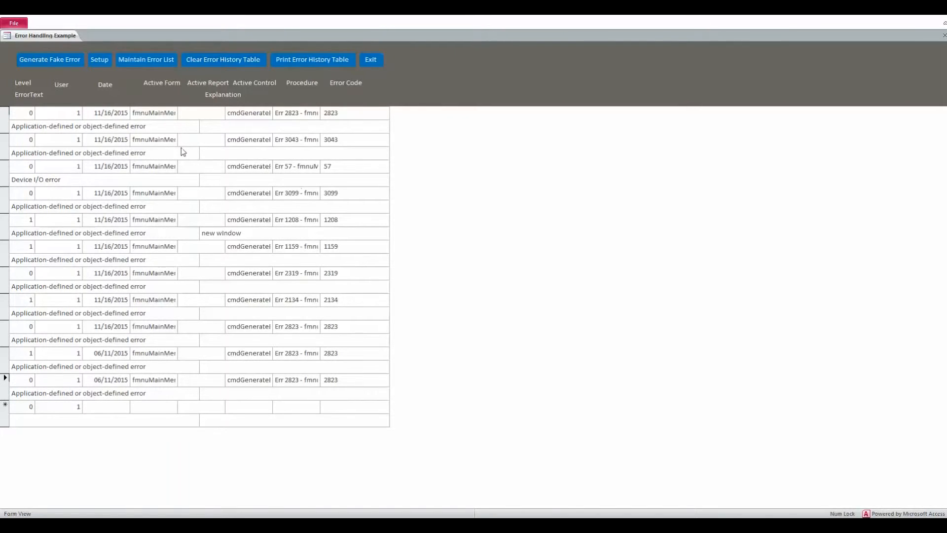
mouse_move(165, 295)
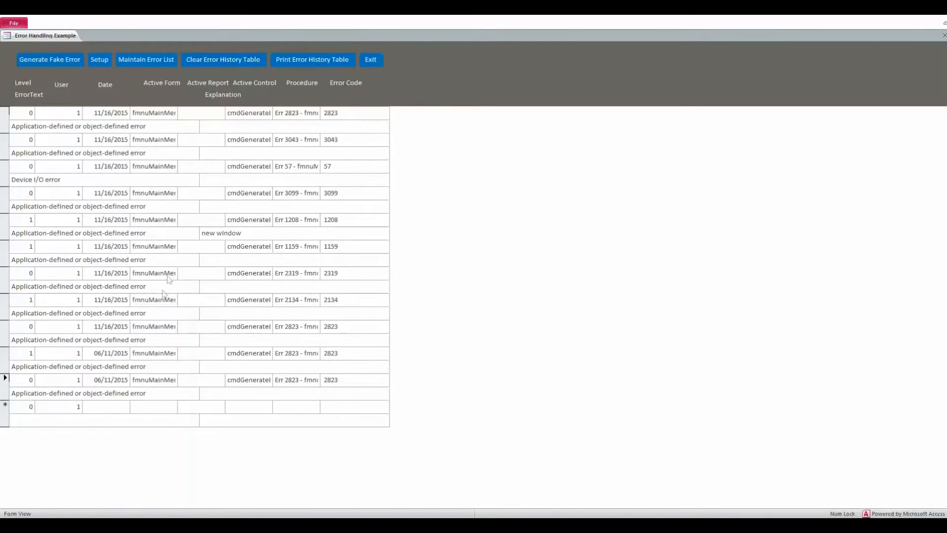
mouse_move(171, 290)
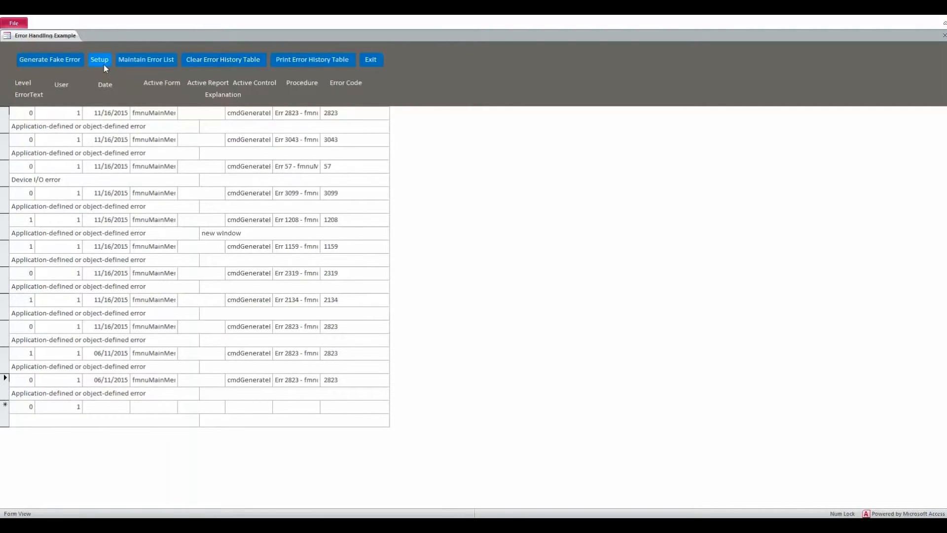
click(98, 59)
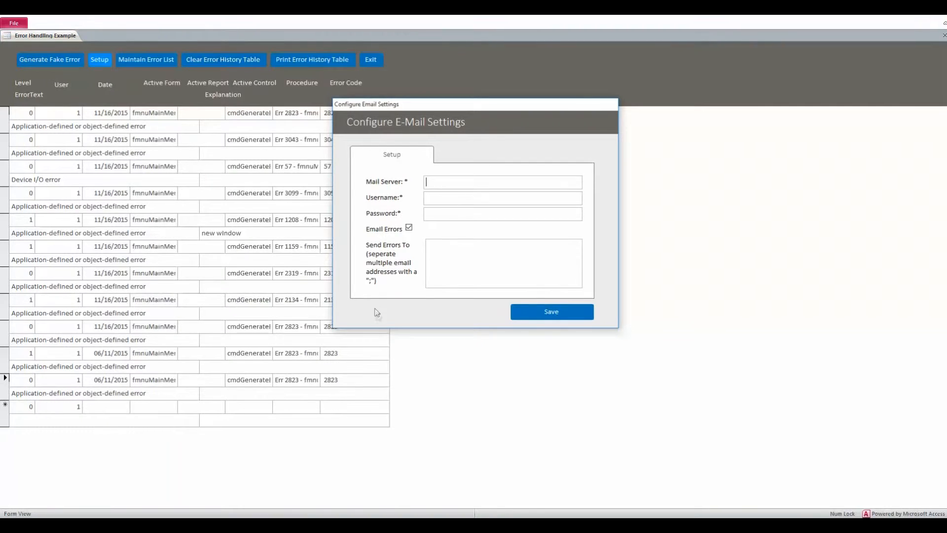
mouse_move(386, 327)
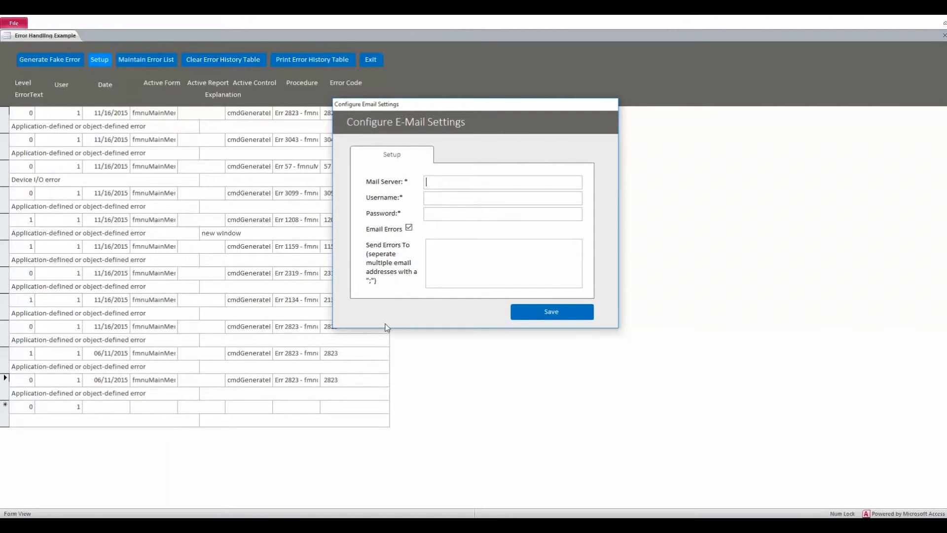
mouse_move(390, 323)
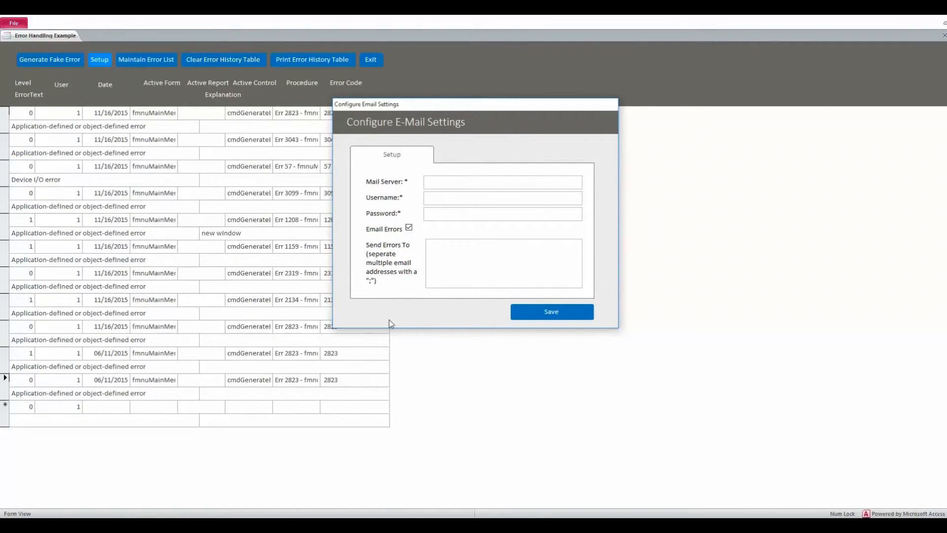
mouse_move(403, 327)
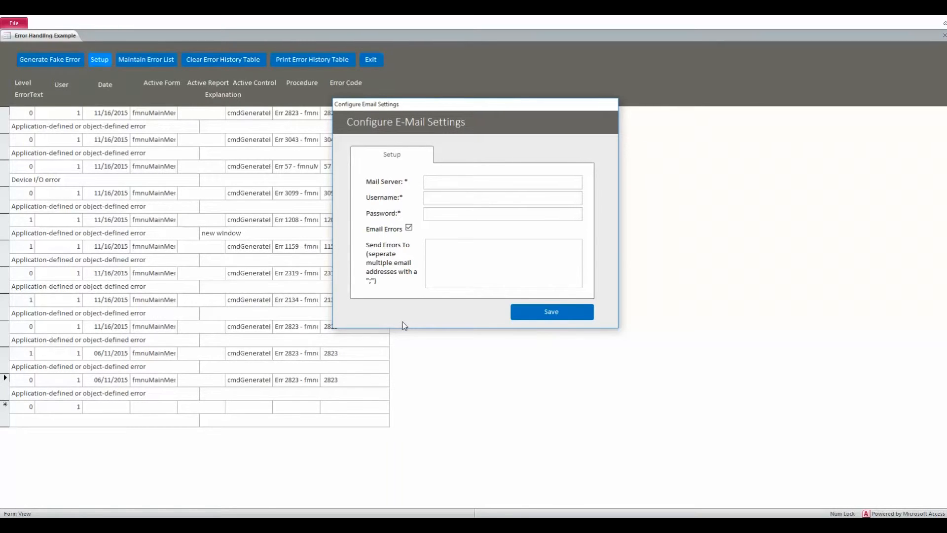
click(501, 181)
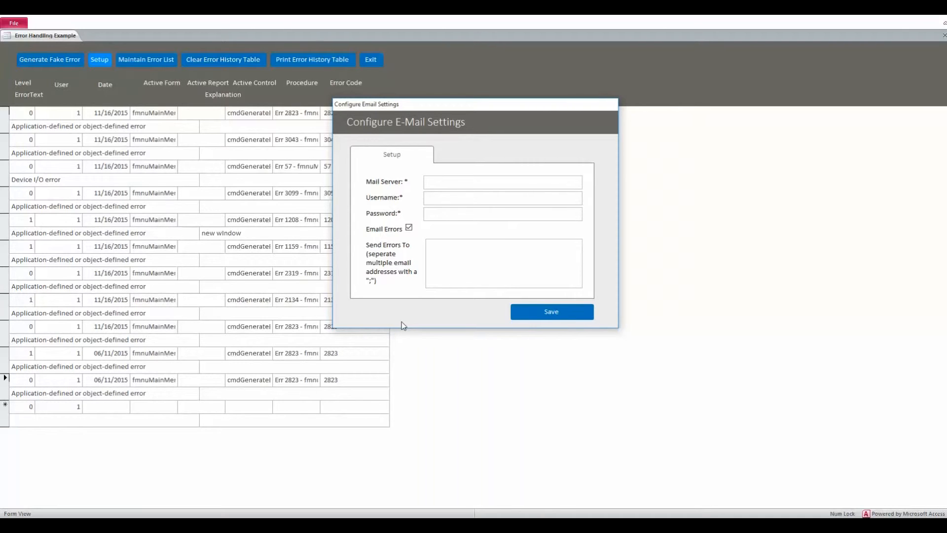
mouse_move(402, 326)
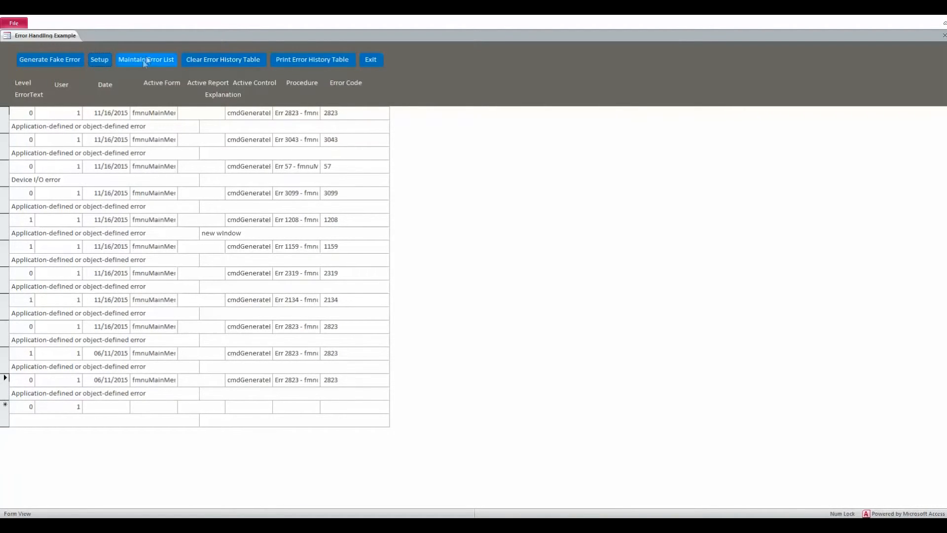
click(146, 59)
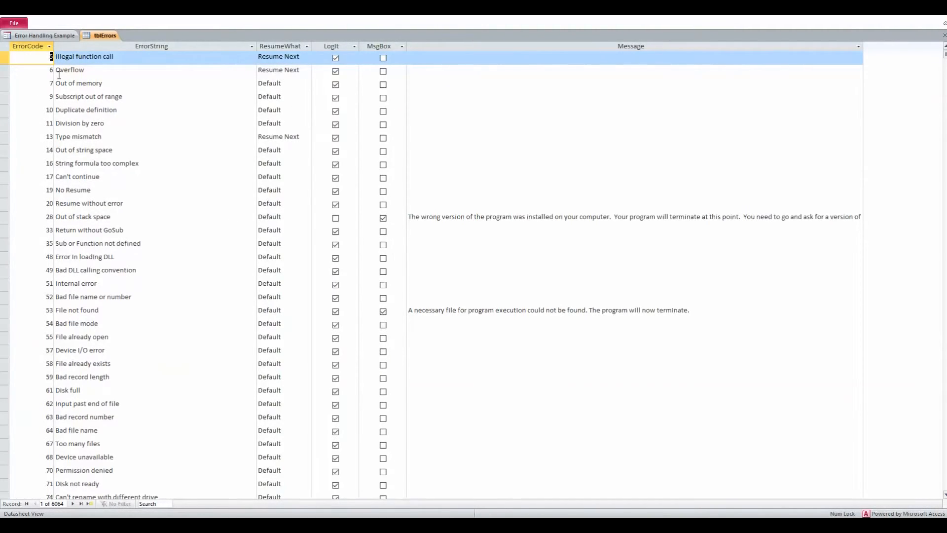
mouse_move(160, 127)
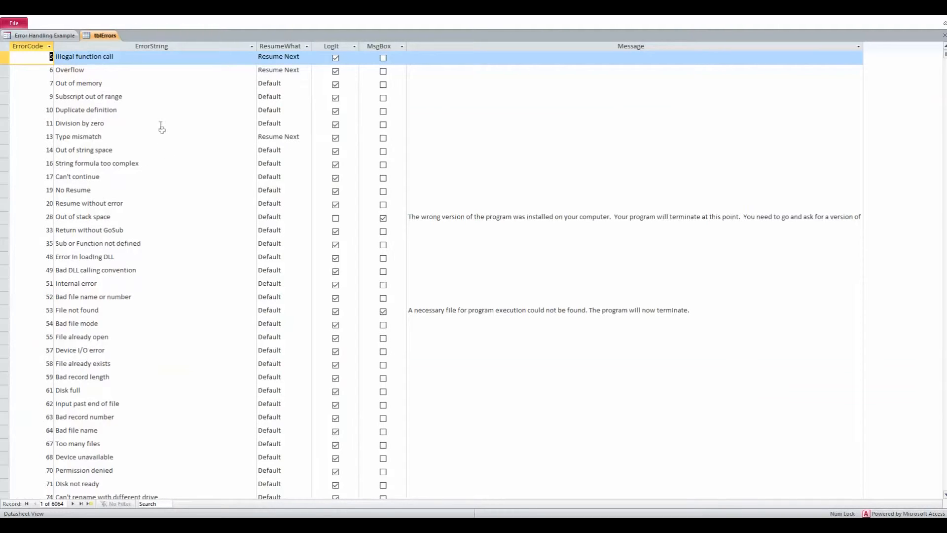
mouse_move(163, 222)
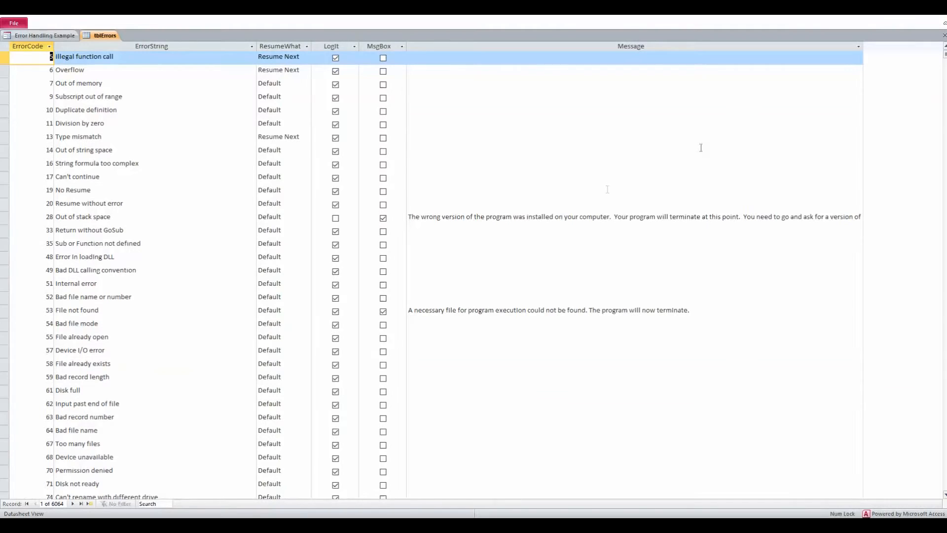
click(40, 36)
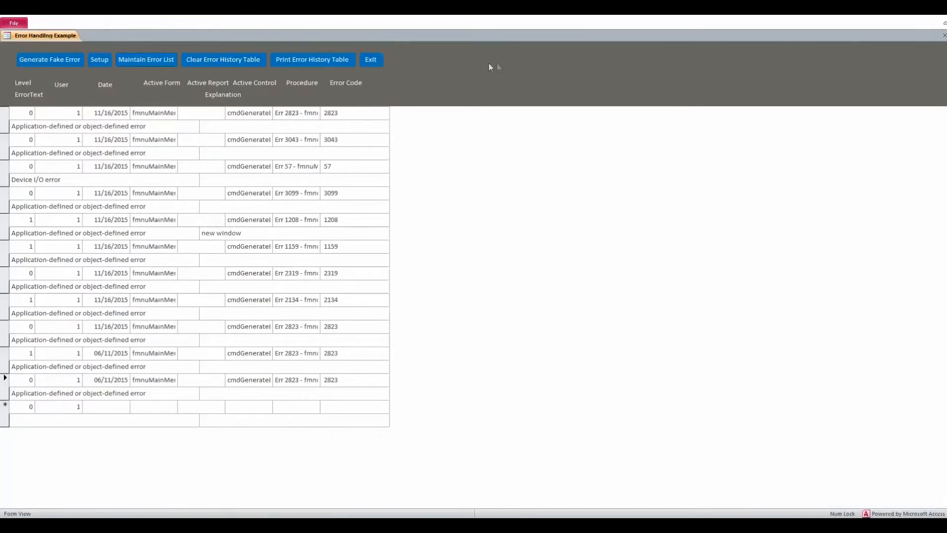
mouse_move(219, 49)
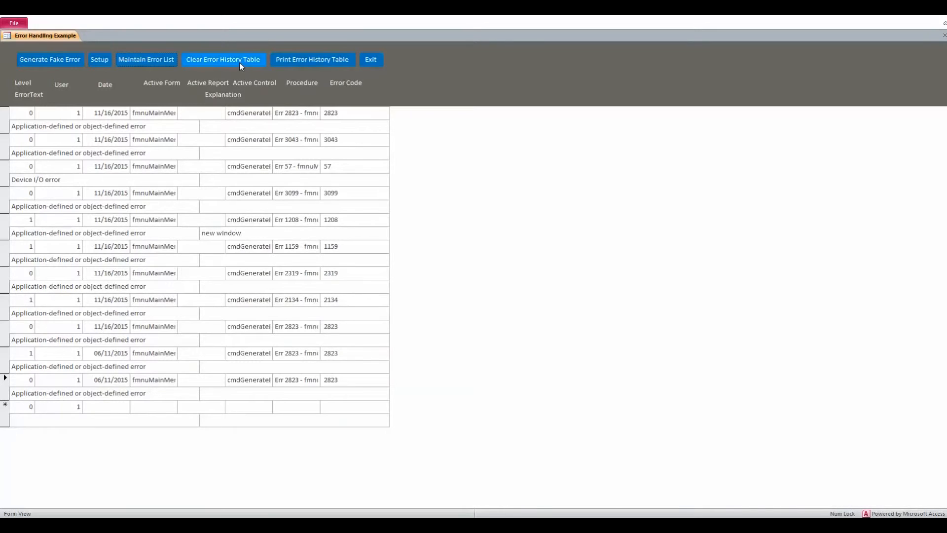
mouse_move(240, 70)
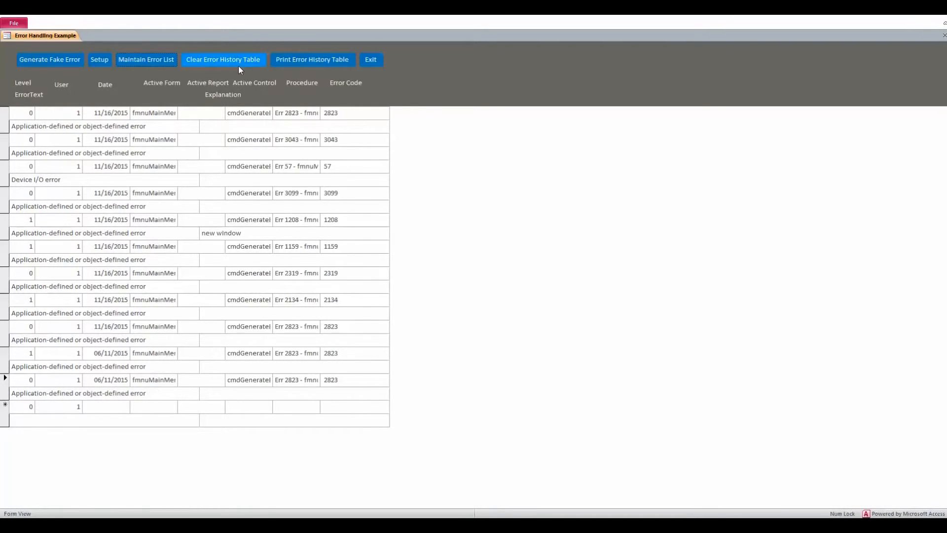
mouse_move(313, 59)
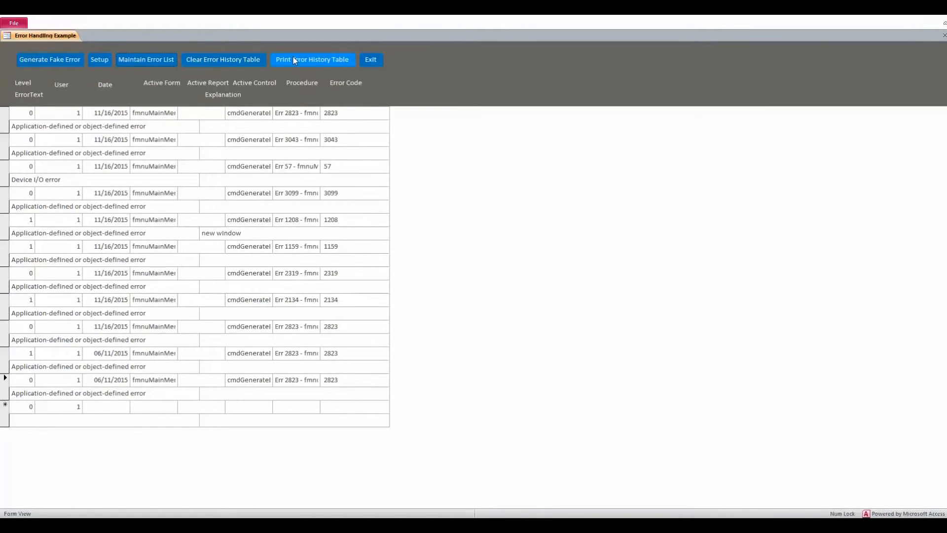
click(311, 60)
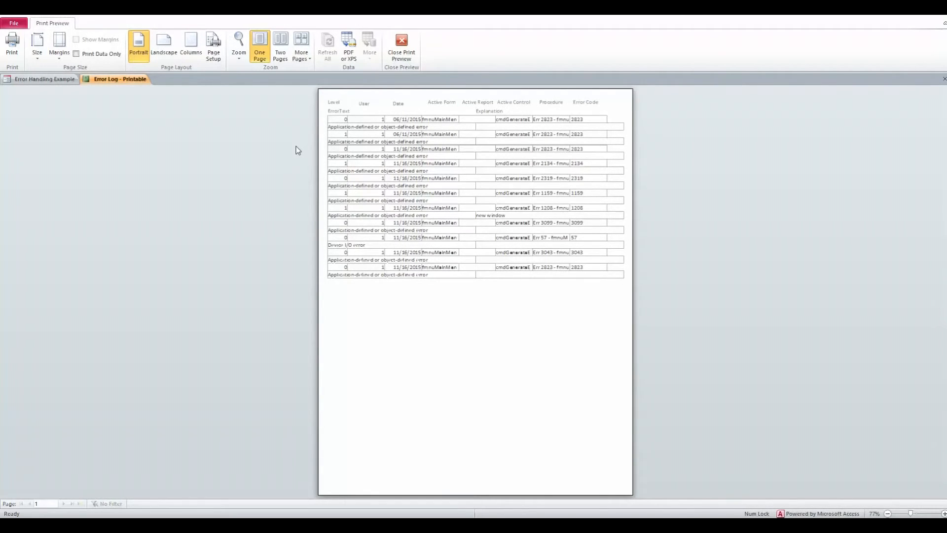
mouse_move(402, 43)
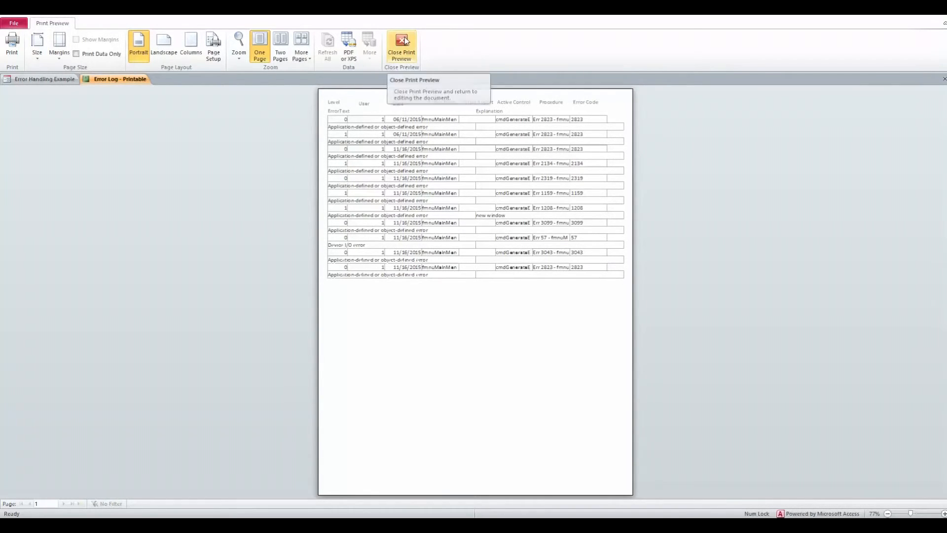
click(401, 46)
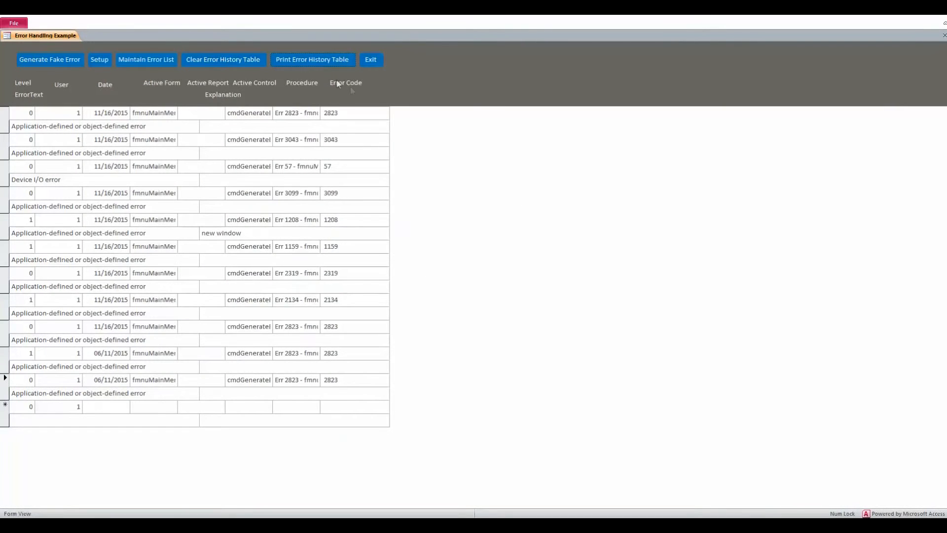
mouse_move(201, 55)
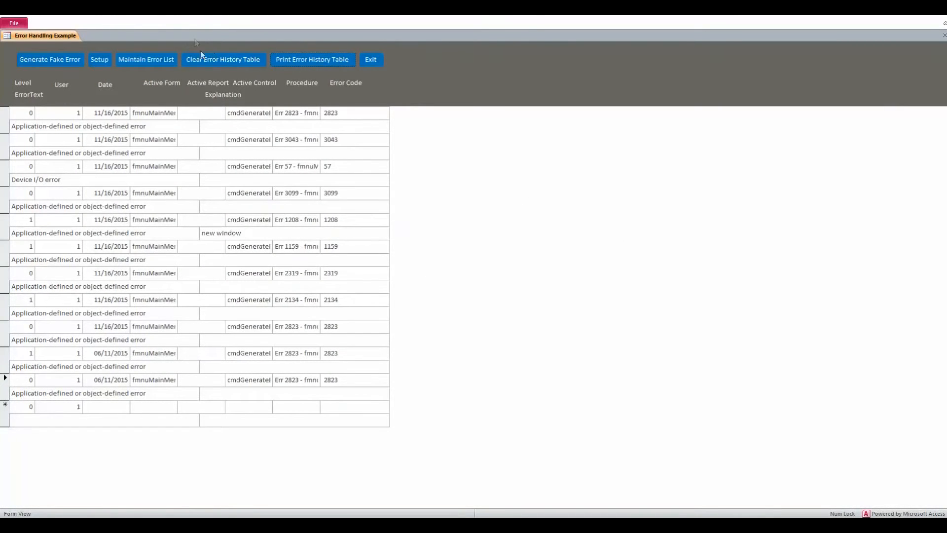
- Run Clear Error History Table and confirm Yes so the error log shows no records
click(222, 59)
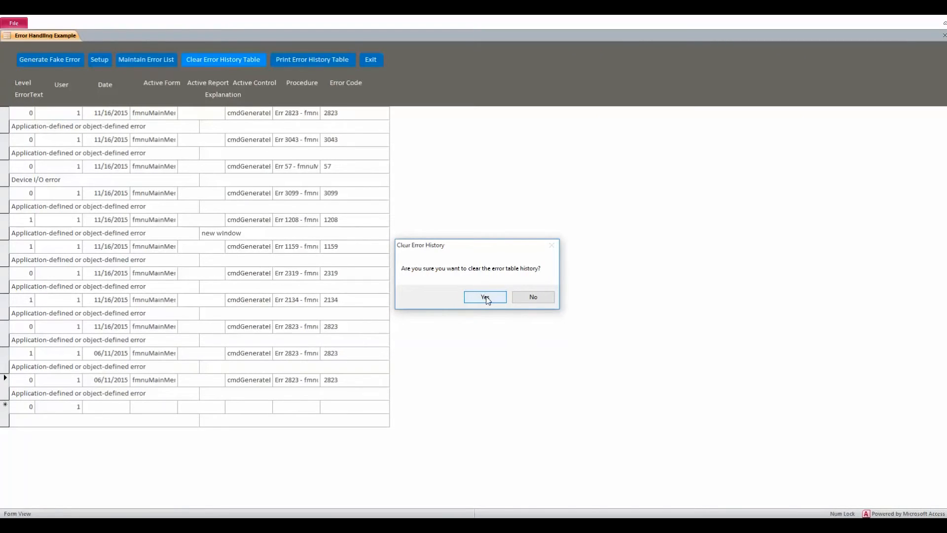
click(484, 297)
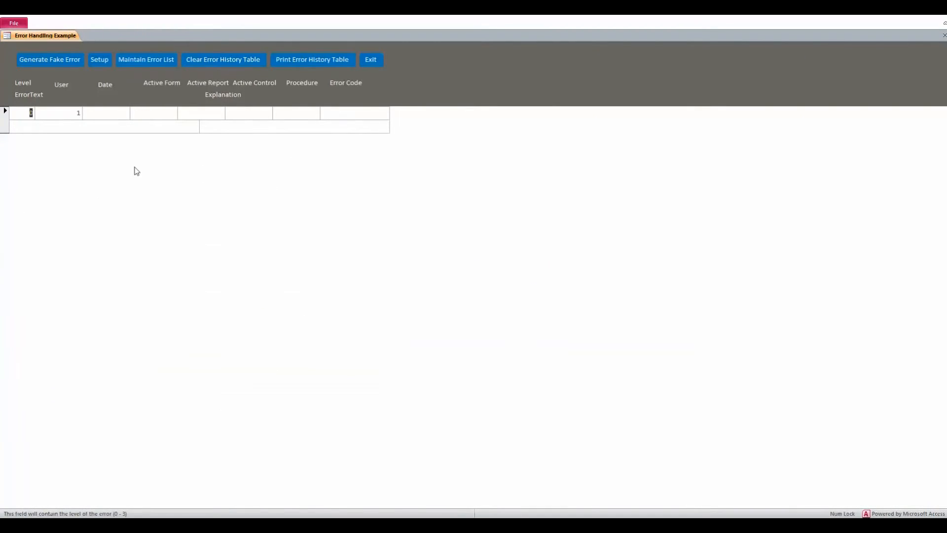
mouse_move(188, 192)
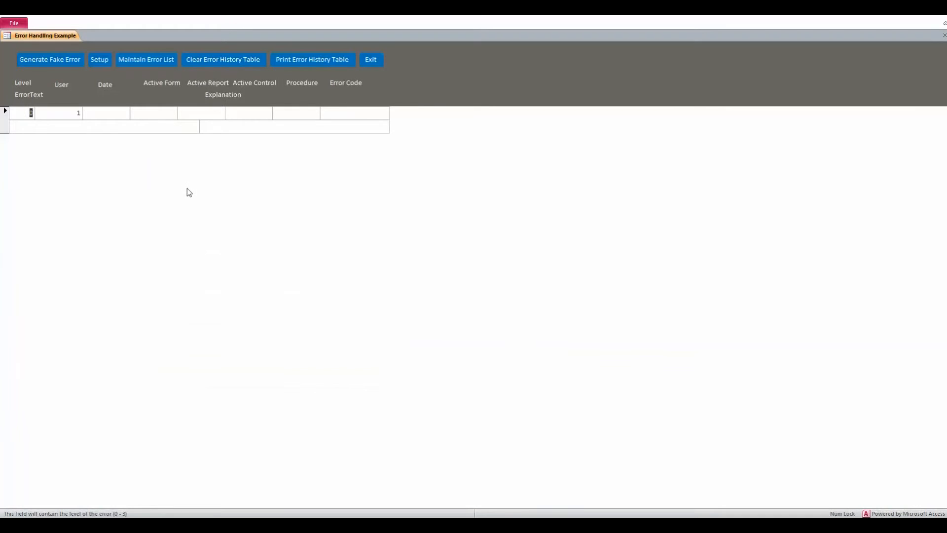
mouse_move(370, 60)
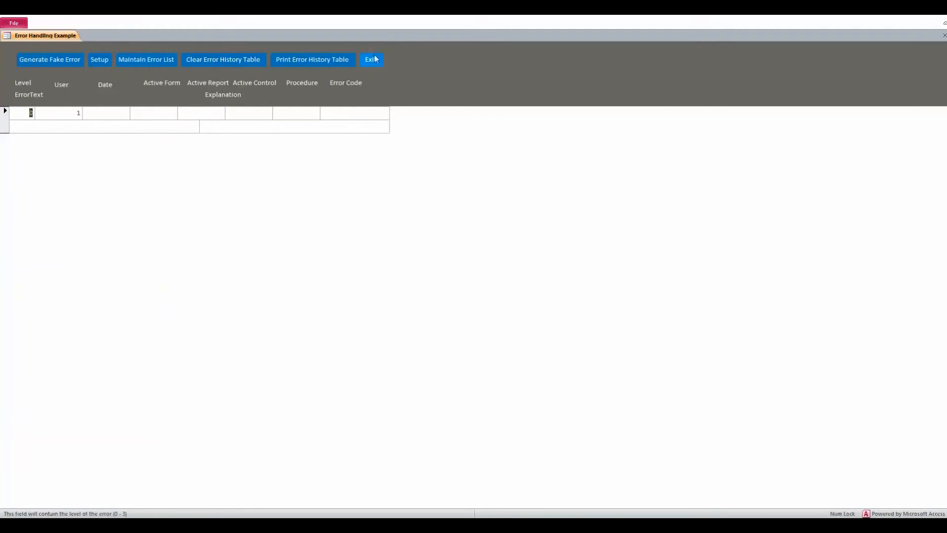